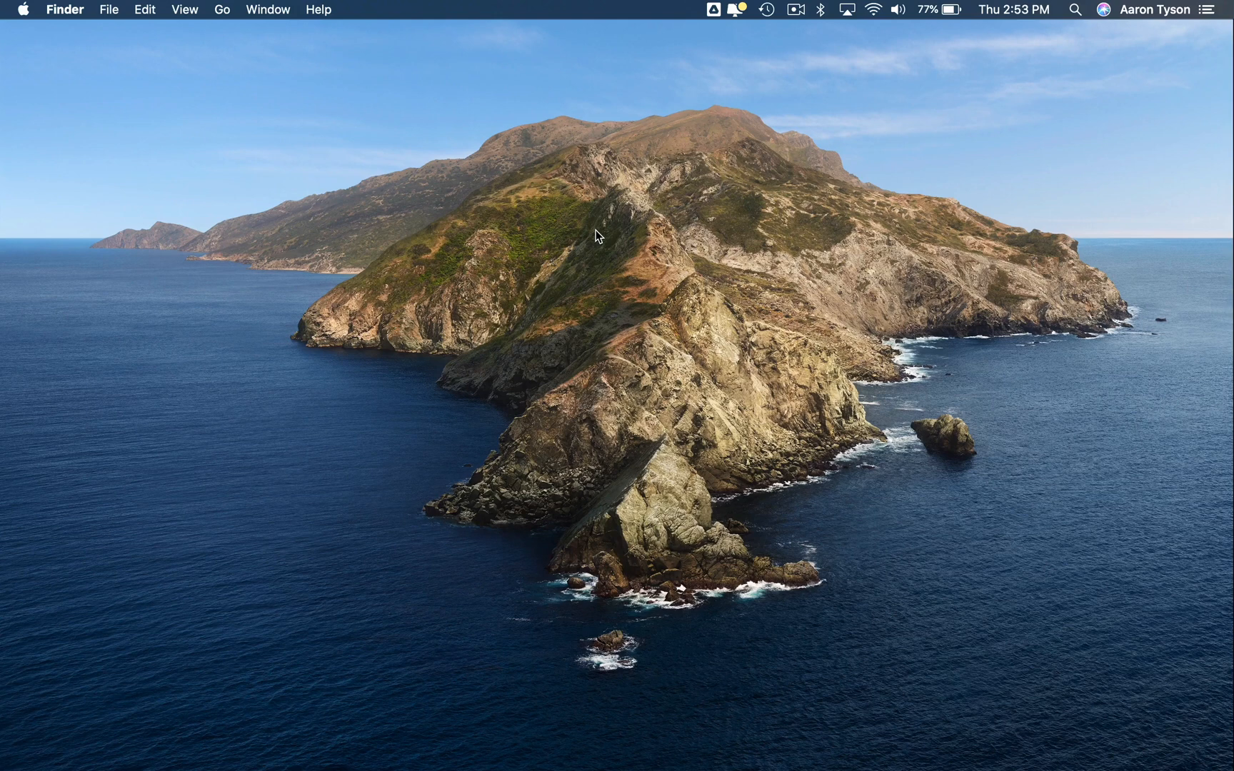
{"action": "mouse_move", "coordinate": [639, 290]}
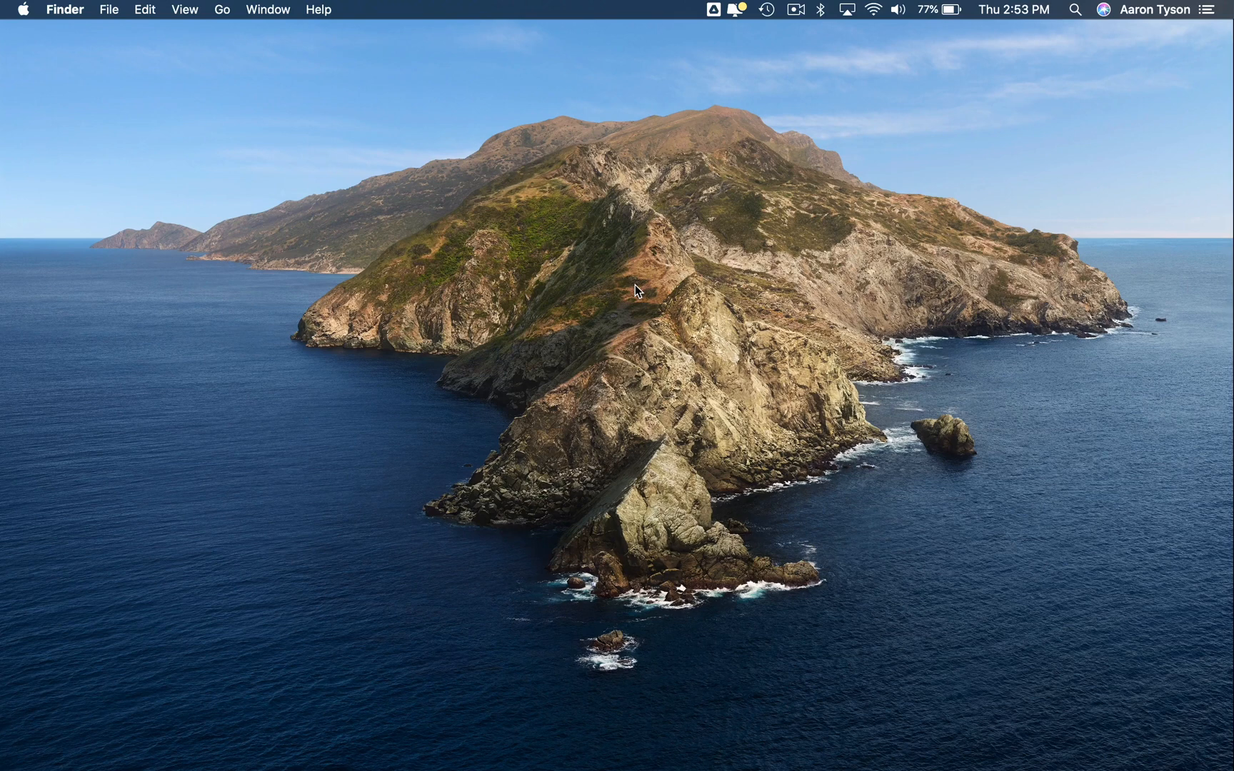
{"action": "mouse_move", "coordinate": [626, 282]}
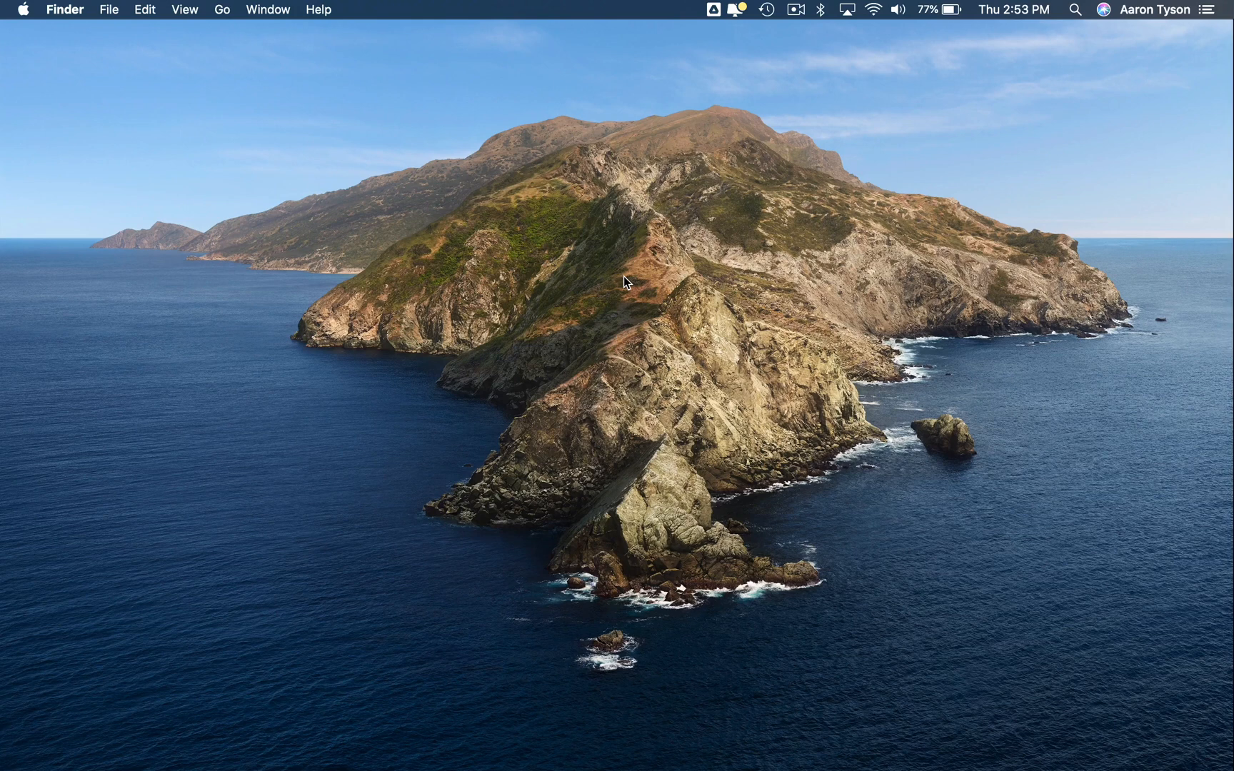
{"action": "mouse_move", "coordinate": [598, 253]}
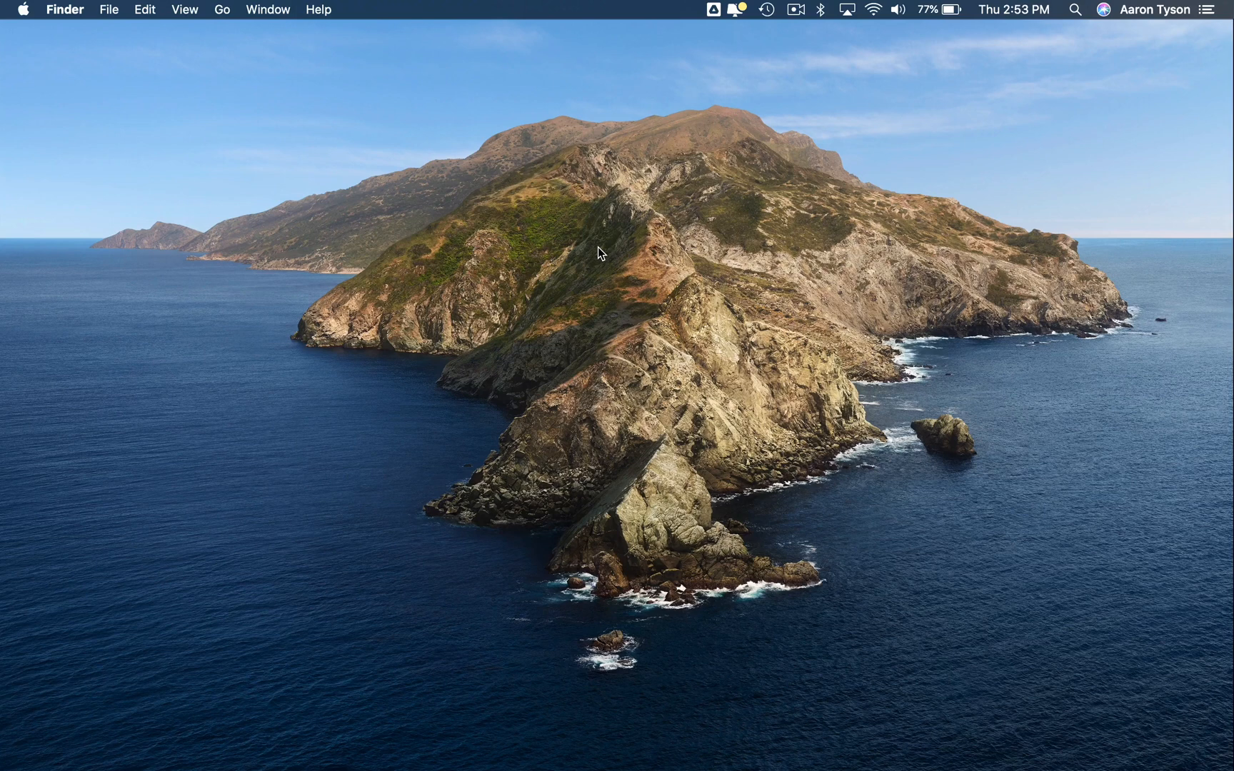
{"action": "mouse_move", "coordinate": [548, 257]}
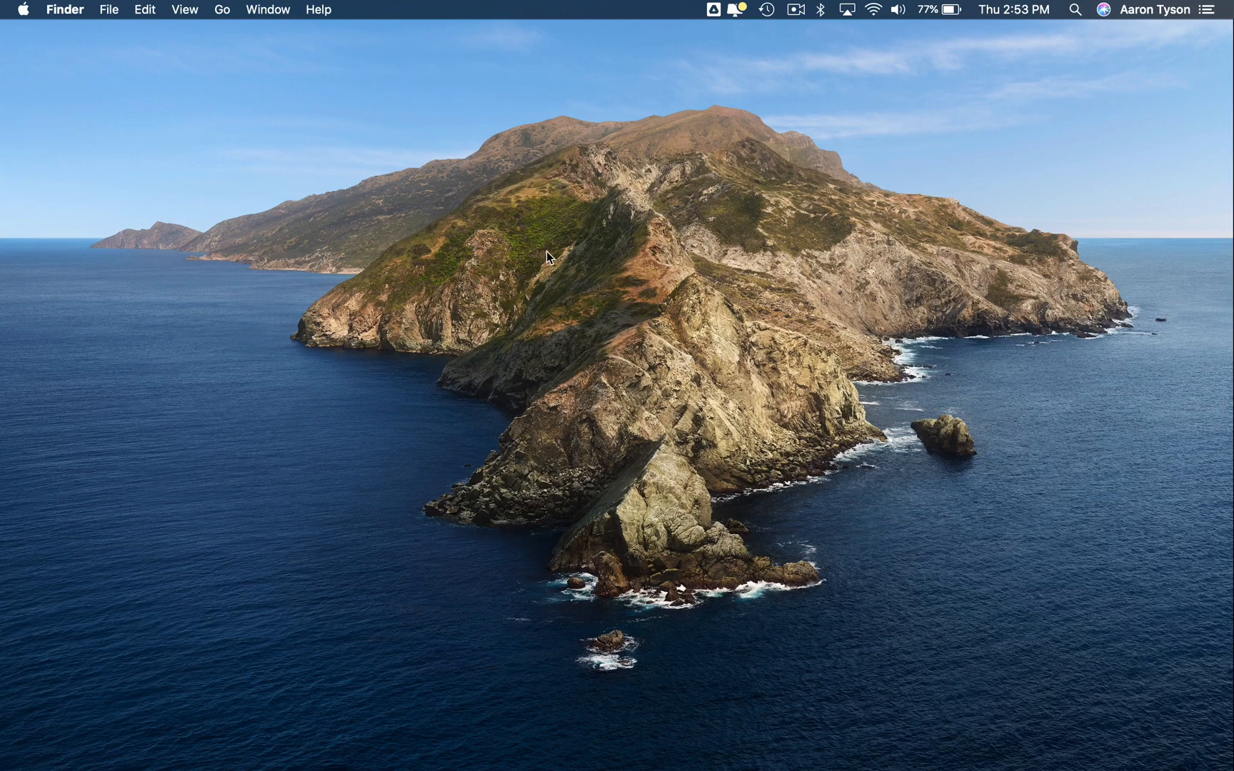
{"action": "mouse_move", "coordinate": [439, 300]}
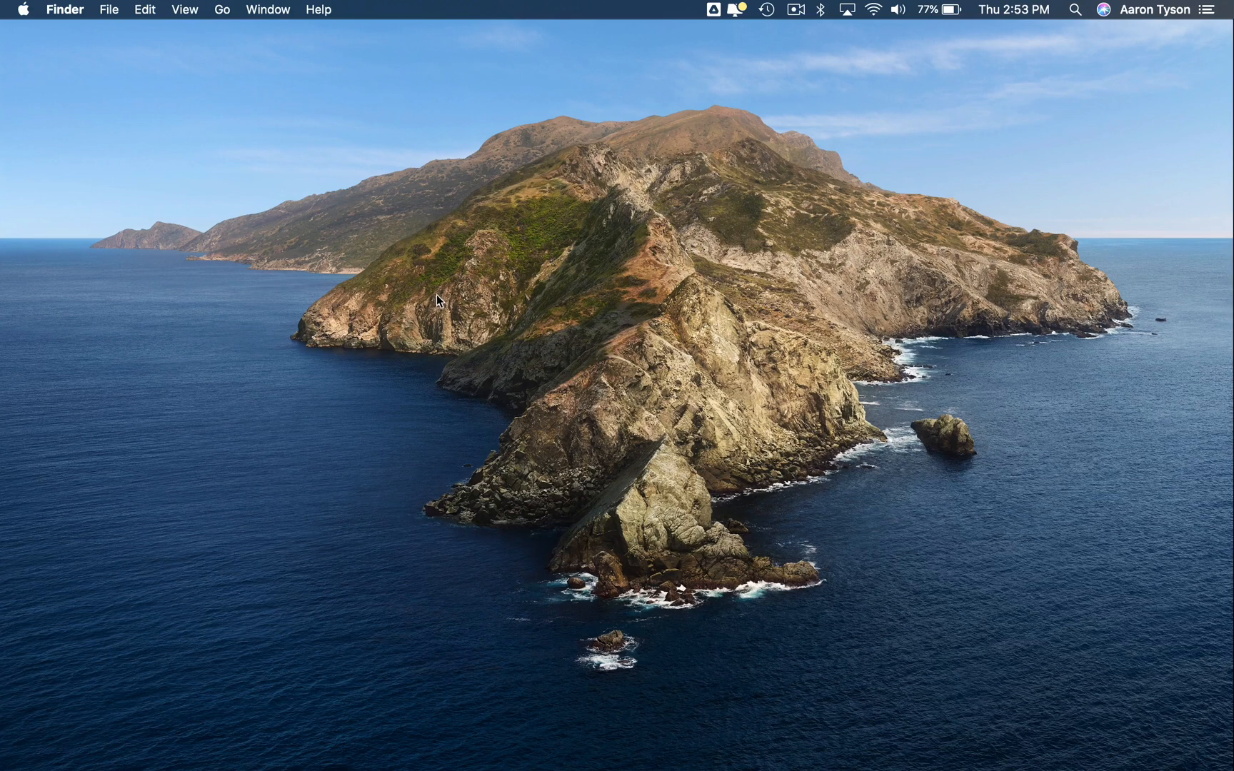
{"action": "mouse_move", "coordinate": [322, 185]}
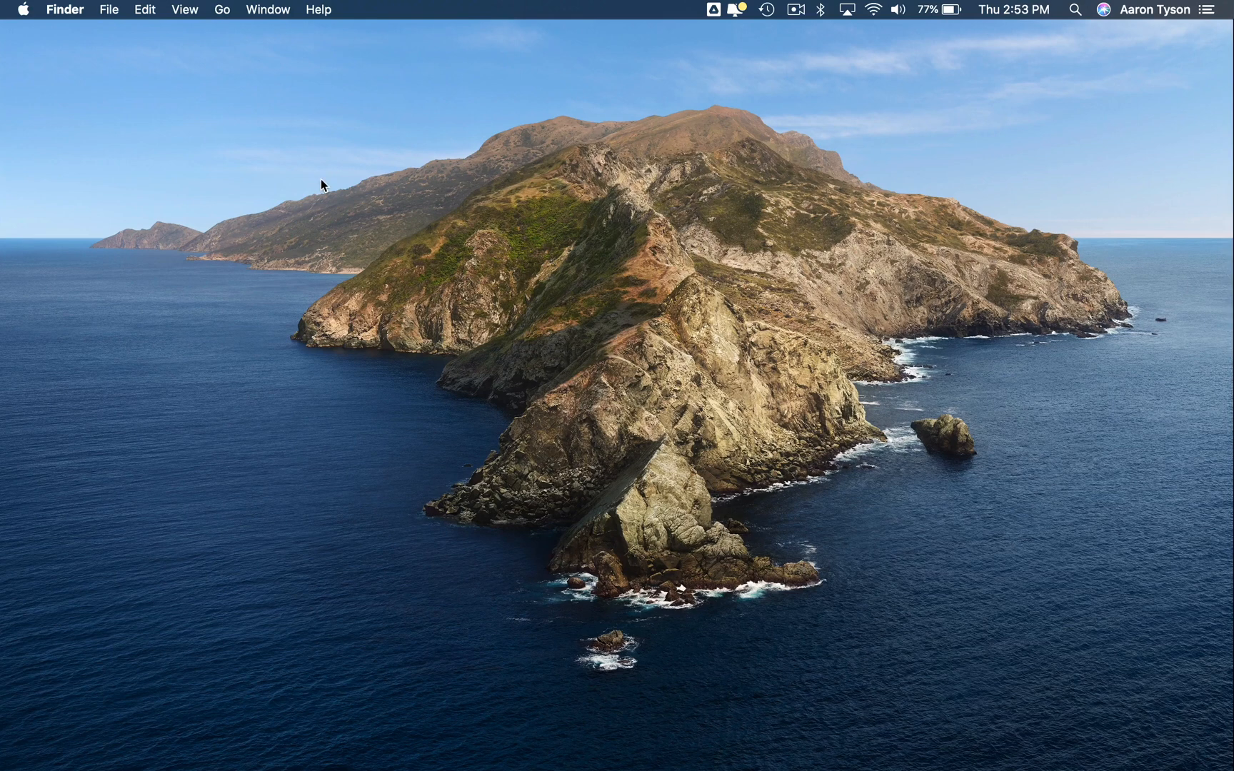
{"action": "mouse_move", "coordinate": [150, 136]}
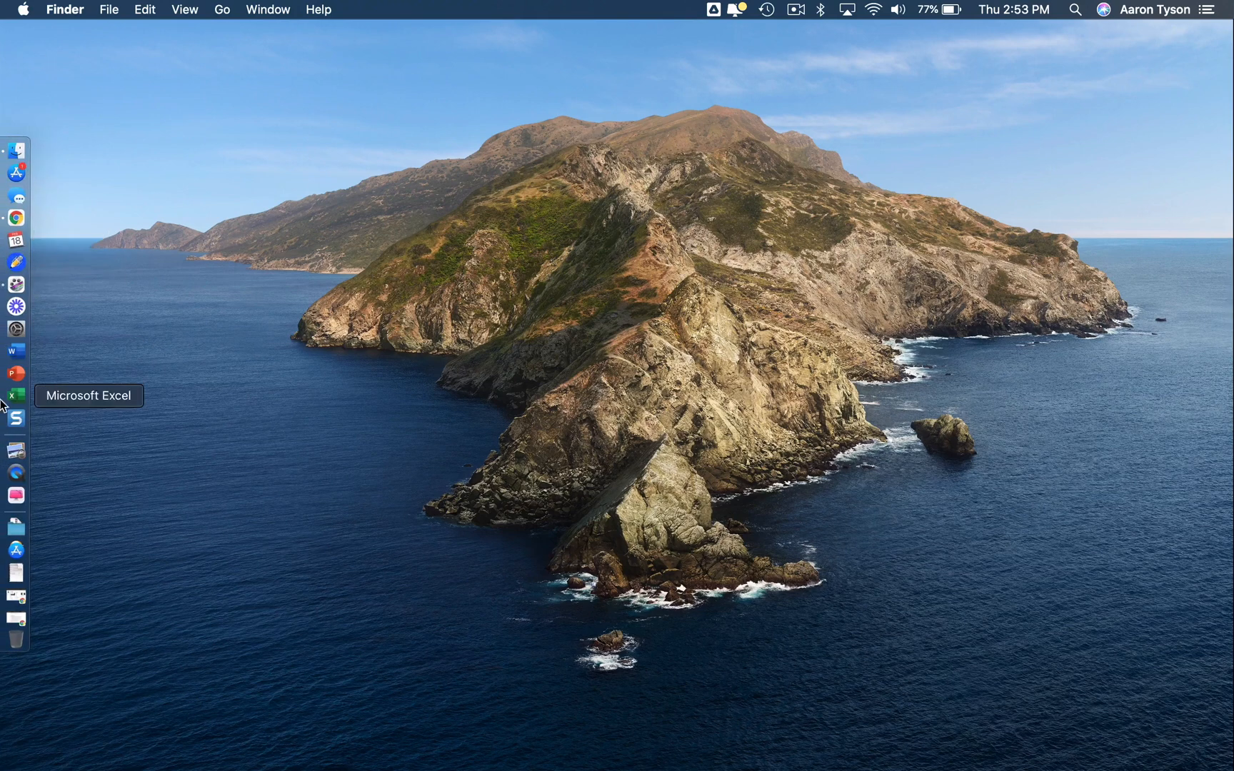
- Open System Preferences from the Apple menu and go to Printers & Scanners
{"action": "left_click", "coordinate": [23, 9]}
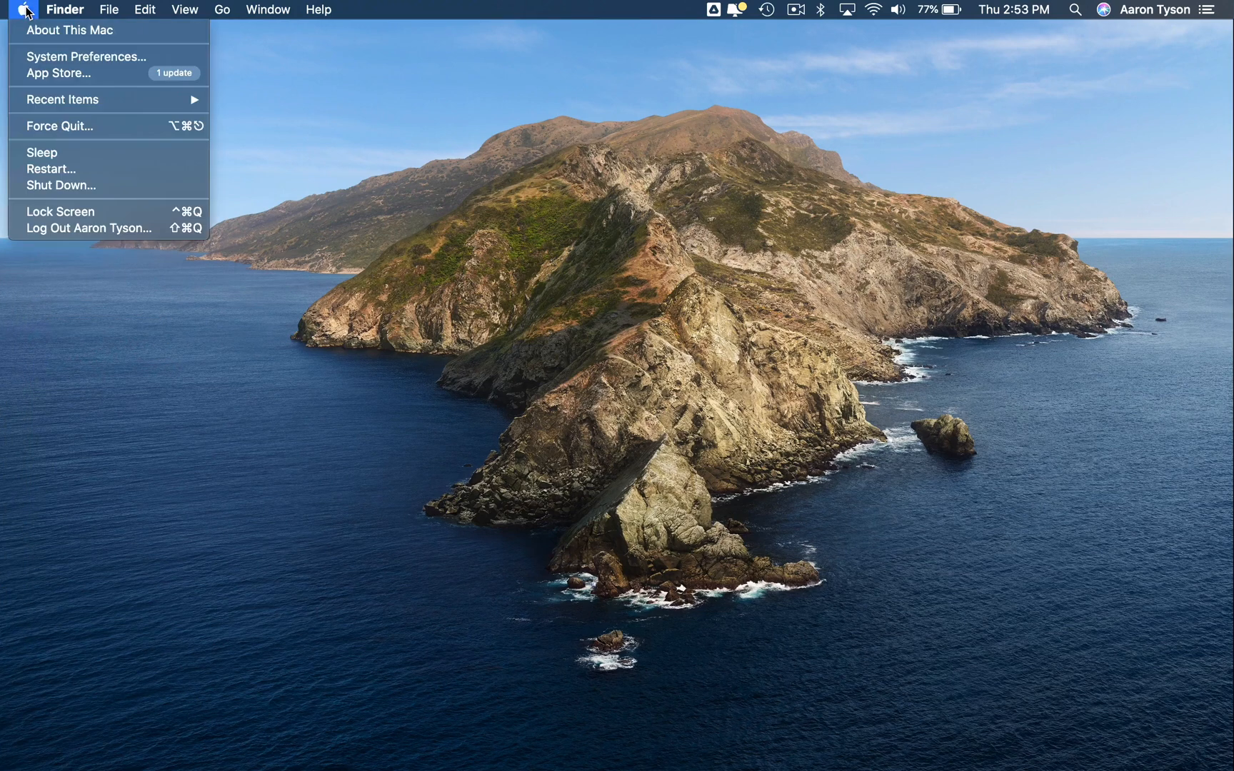
{"action": "left_click", "coordinate": [86, 56]}
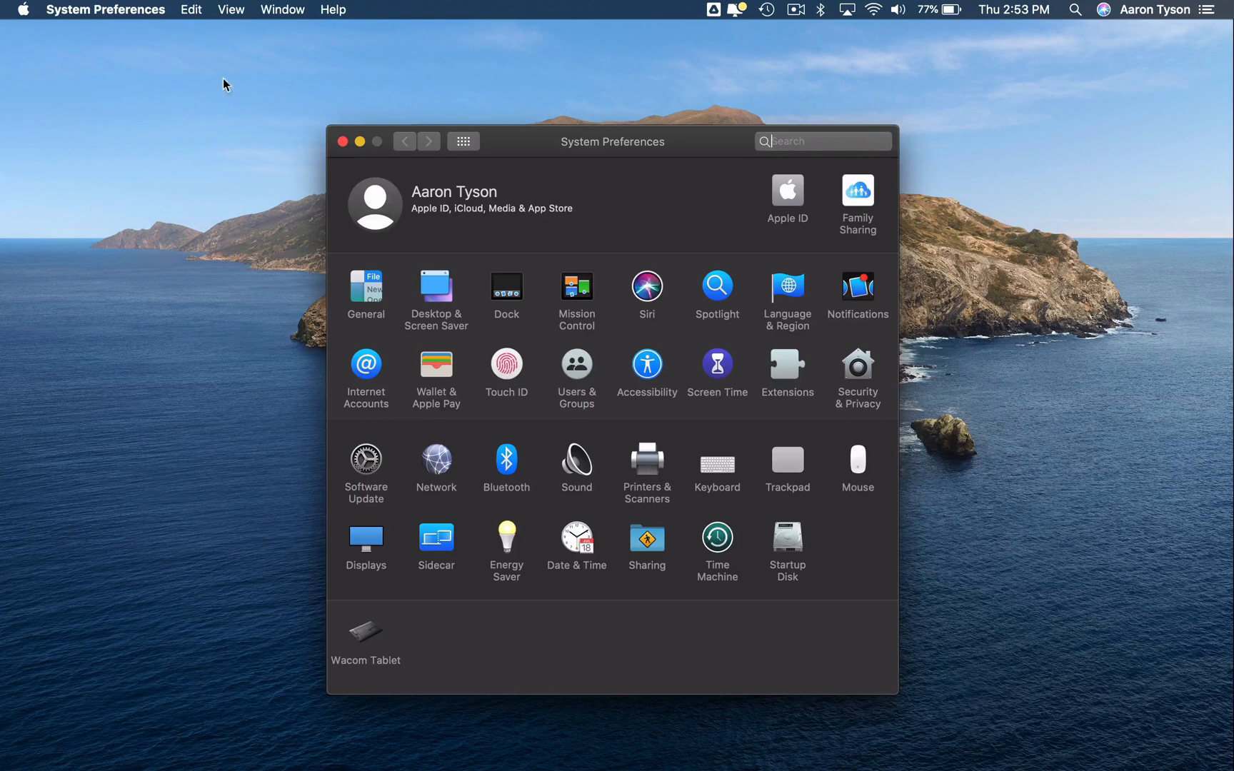
{"action": "left_click", "coordinate": [822, 140]}
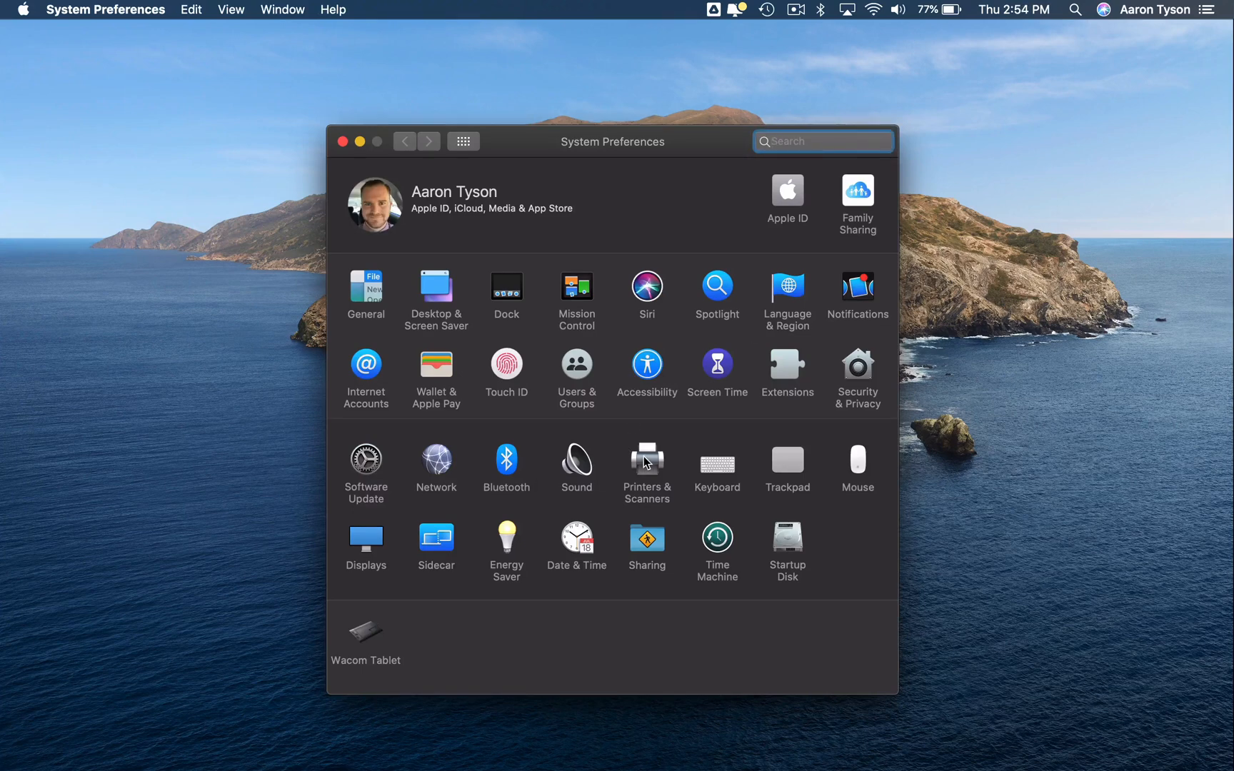
{"action": "left_click", "coordinate": [646, 458]}
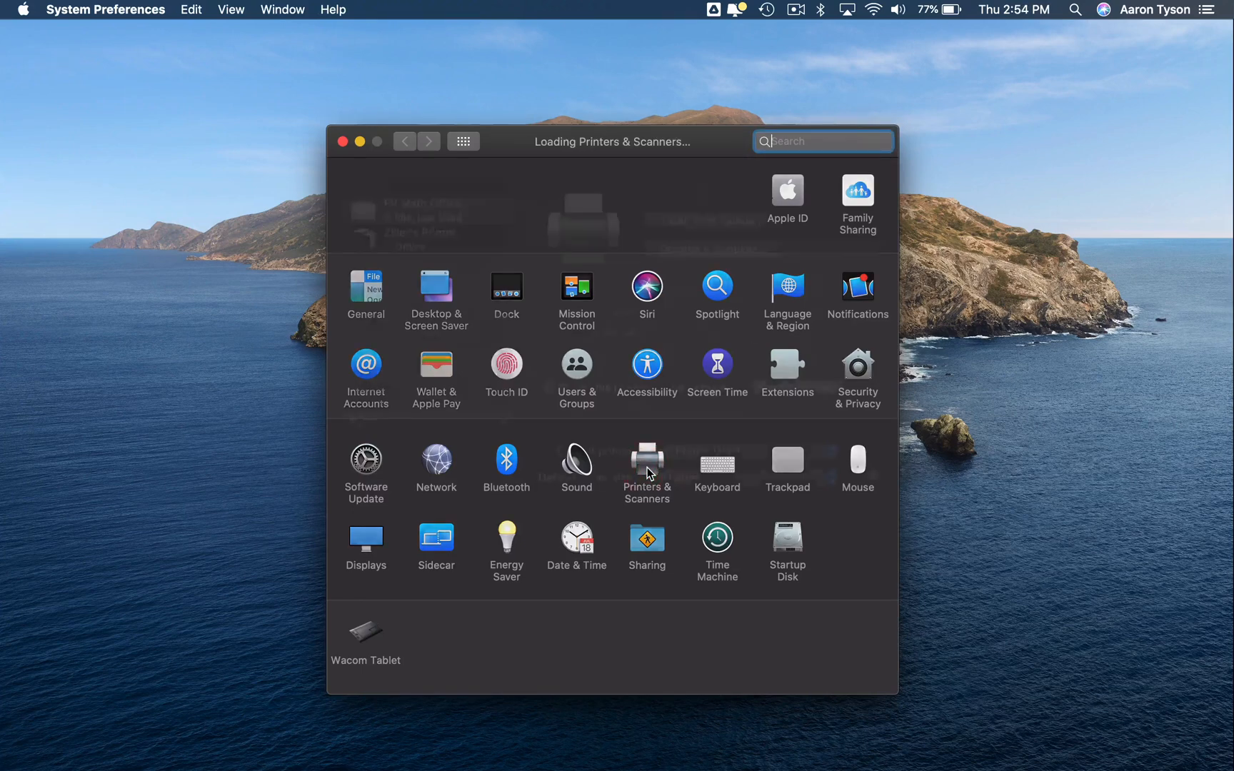
{"action": "left_click", "coordinate": [647, 464]}
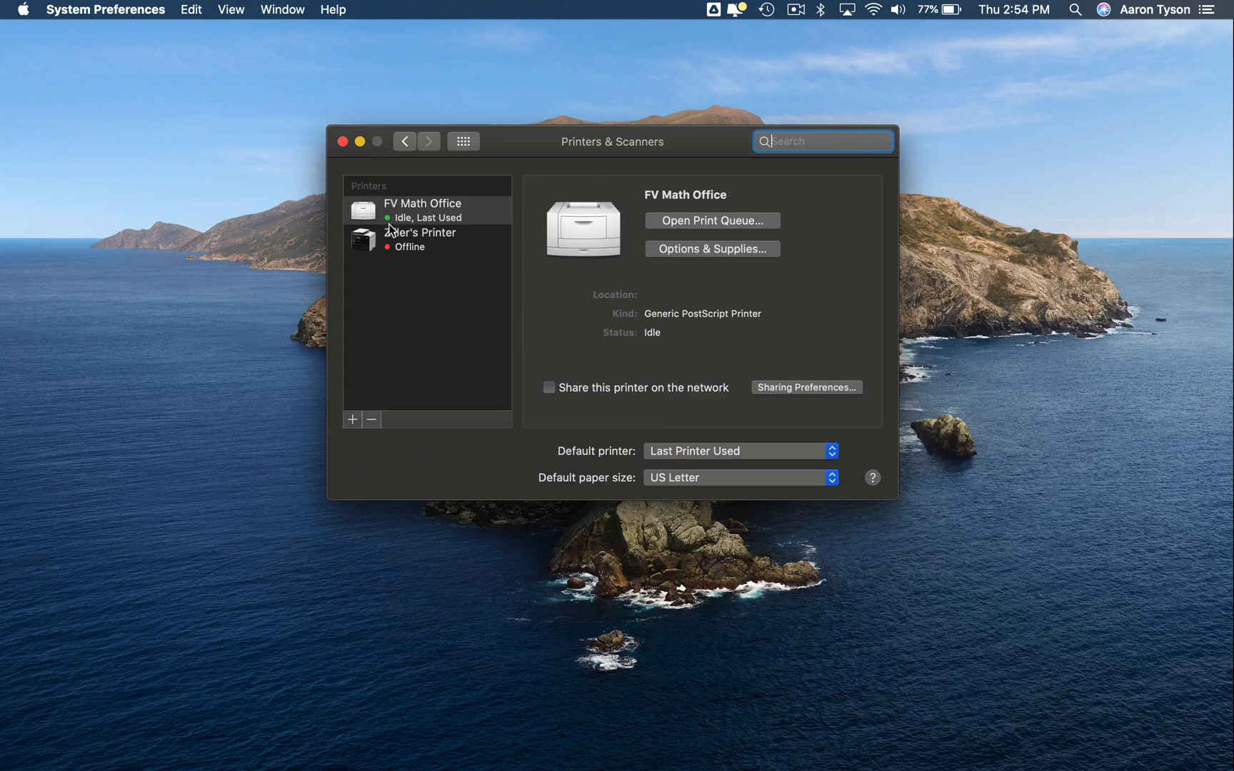
{"action": "mouse_move", "coordinate": [406, 223]}
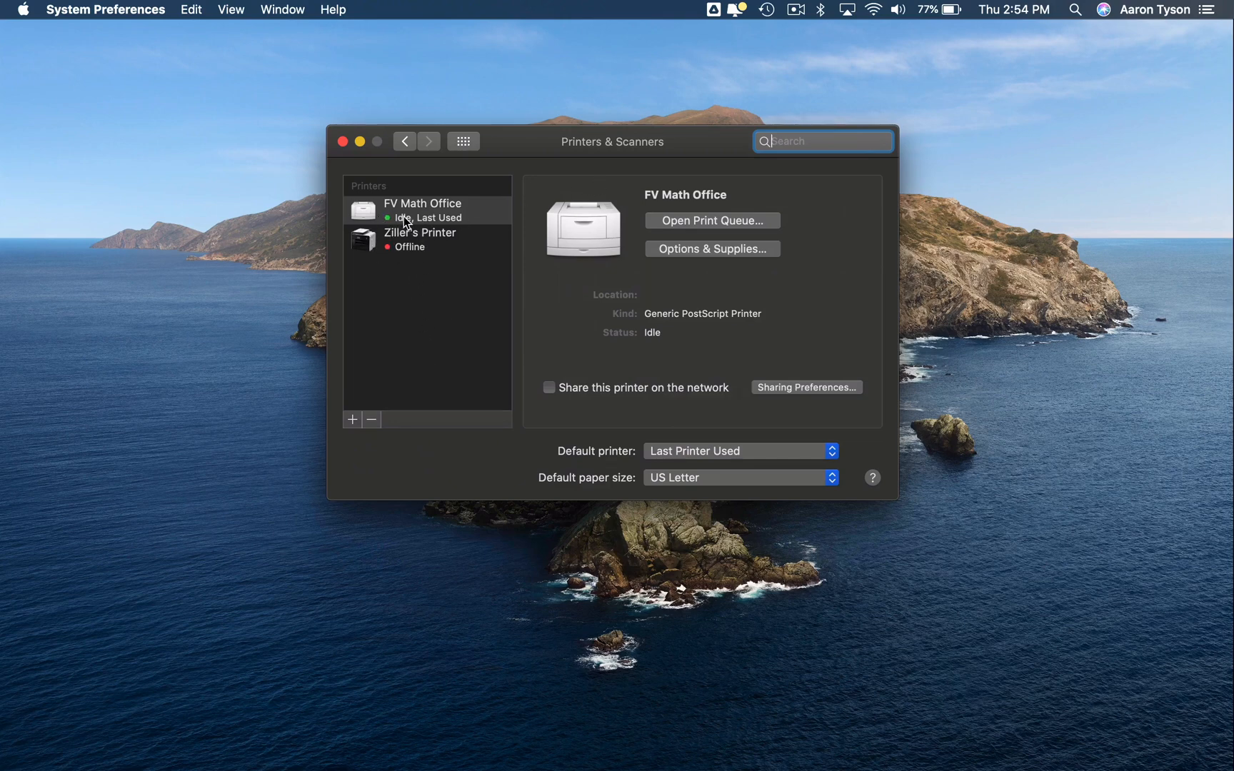
{"action": "mouse_move", "coordinate": [414, 252]}
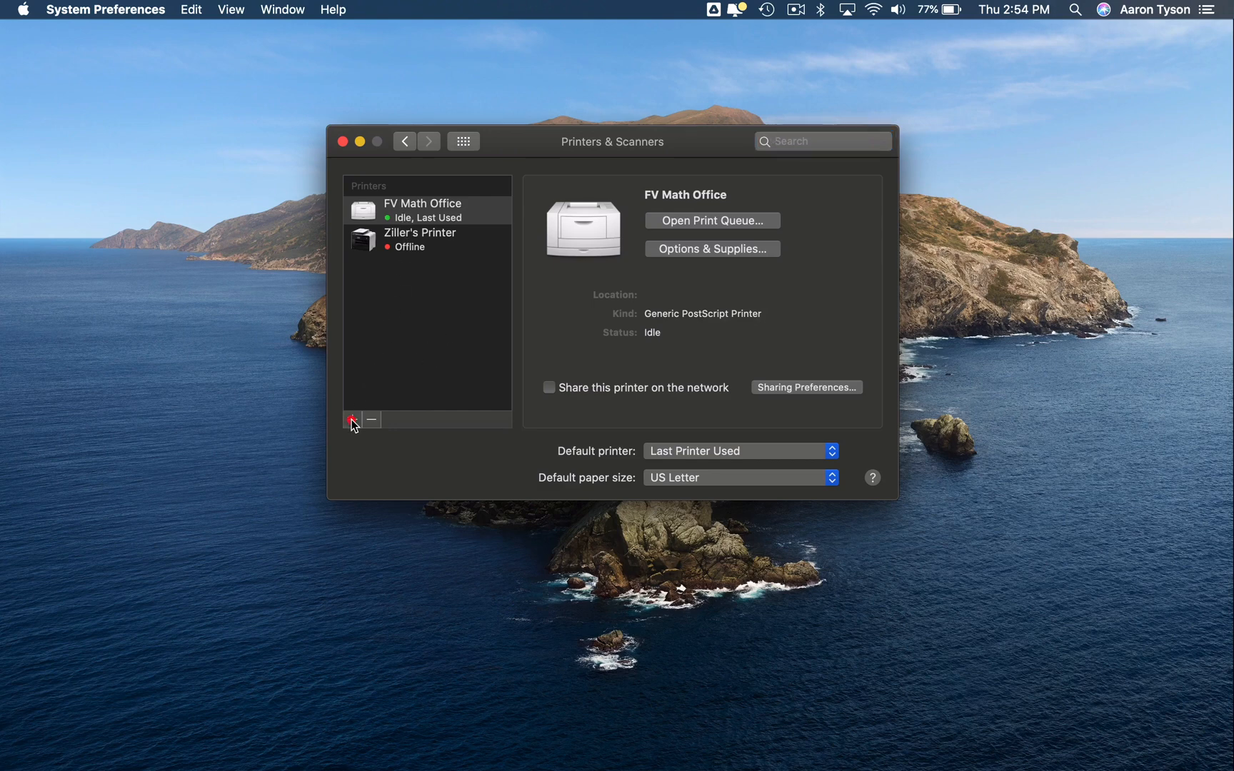
- Start adding a printer and choose the discovered Canon LBP622C/623C Bonjour printer
{"action": "left_click", "coordinate": [352, 419]}
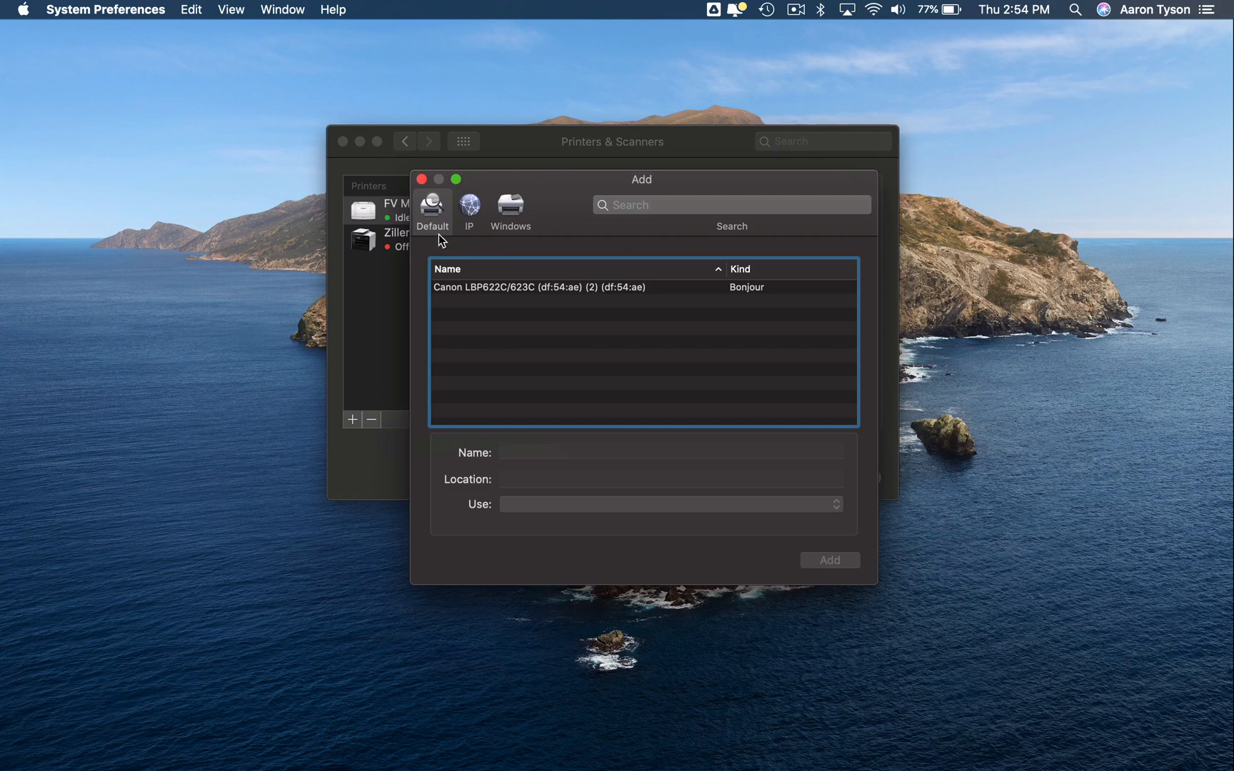
{"action": "mouse_move", "coordinate": [478, 341]}
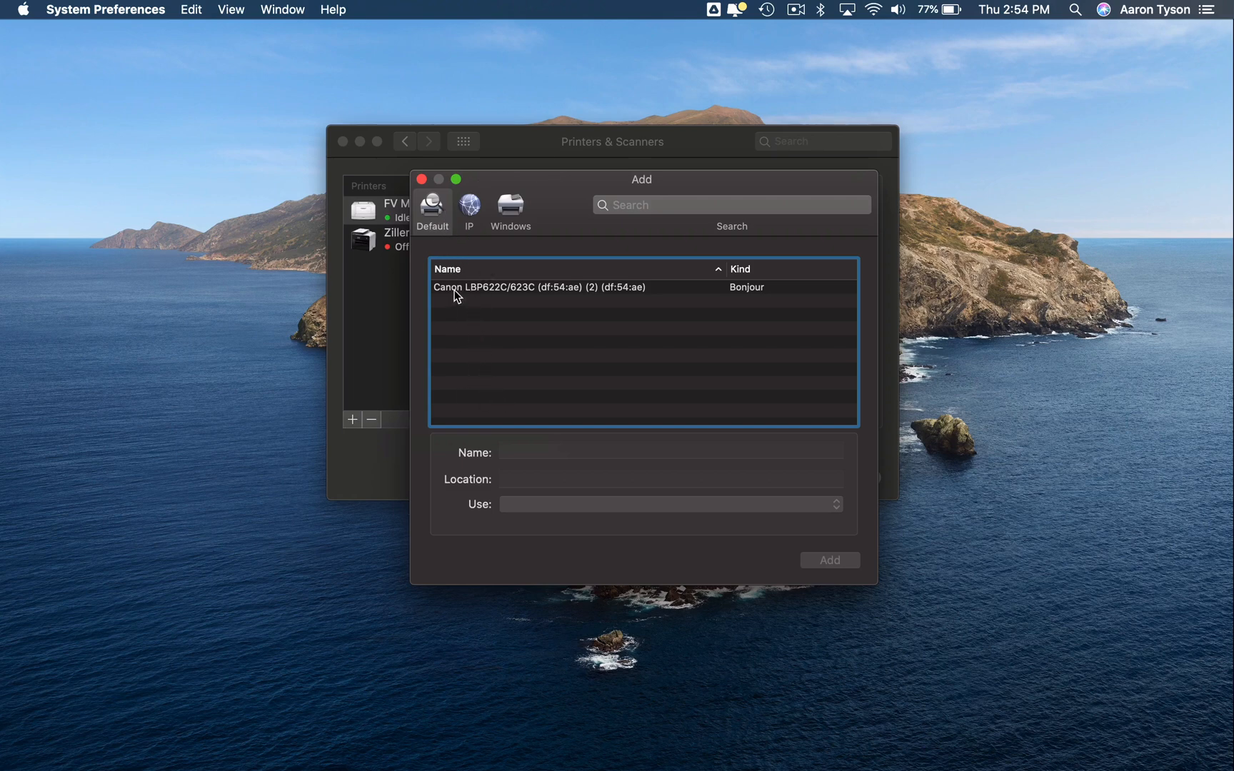
{"action": "mouse_move", "coordinate": [448, 321]}
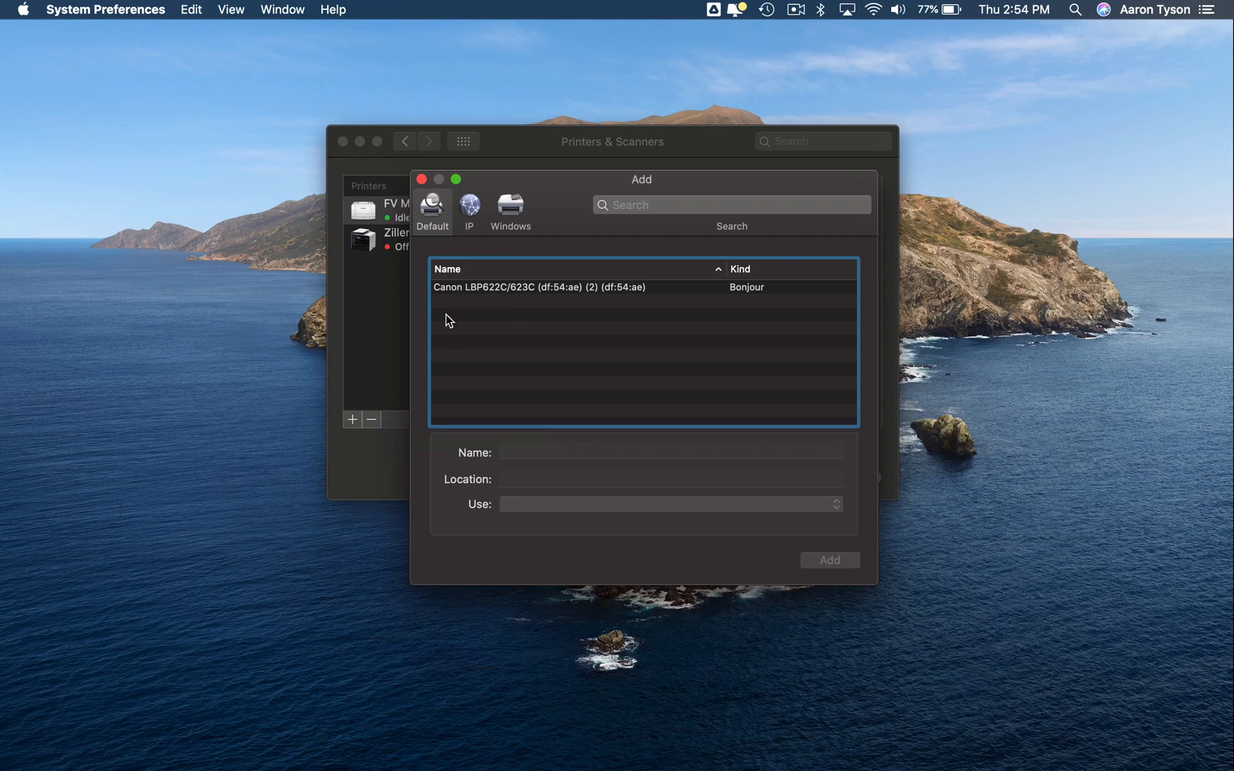
{"action": "left_click", "coordinate": [538, 287]}
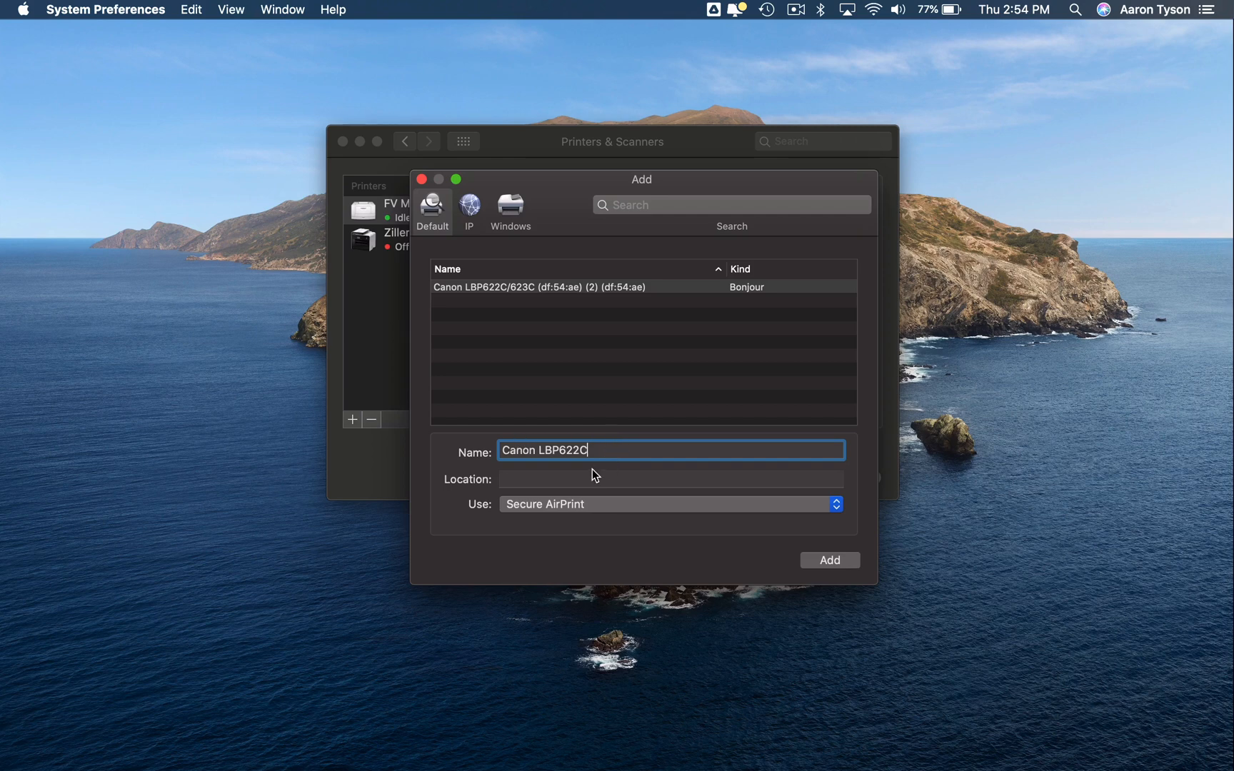
{"action": "left_click", "coordinate": [670, 479]}
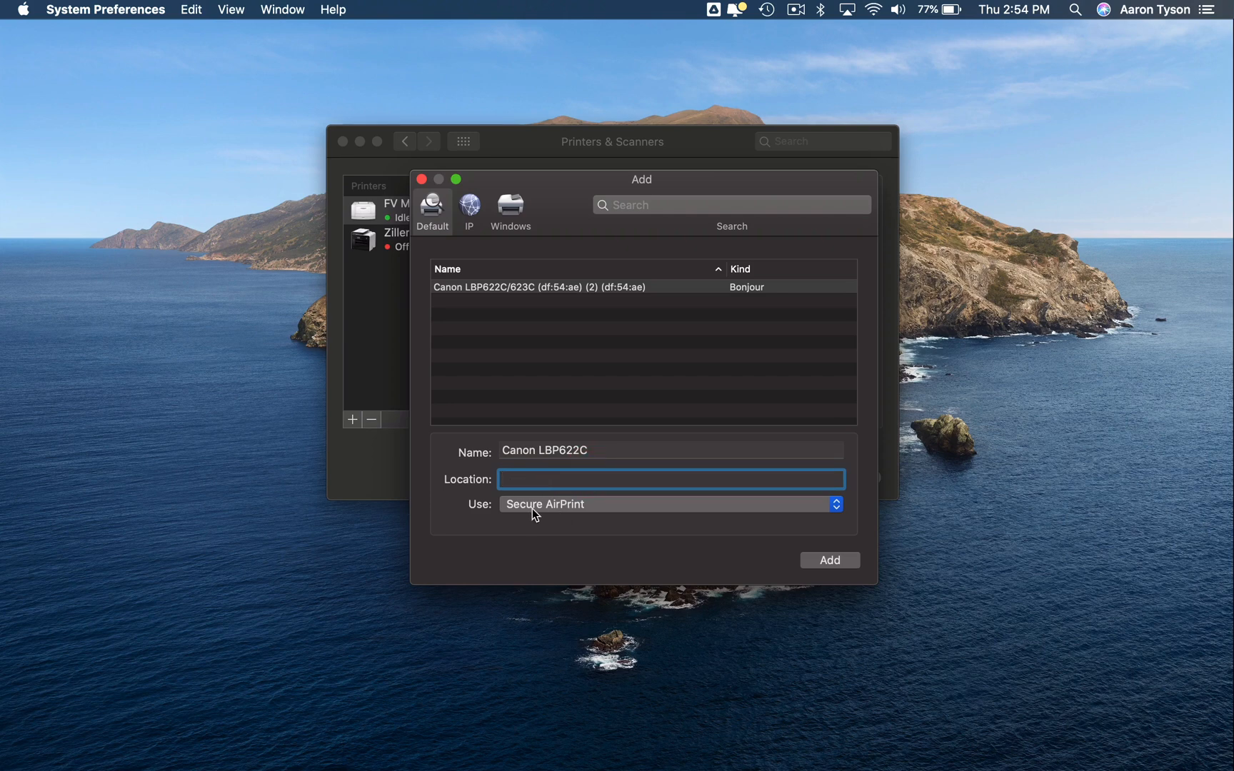
{"action": "left_click", "coordinate": [668, 503]}
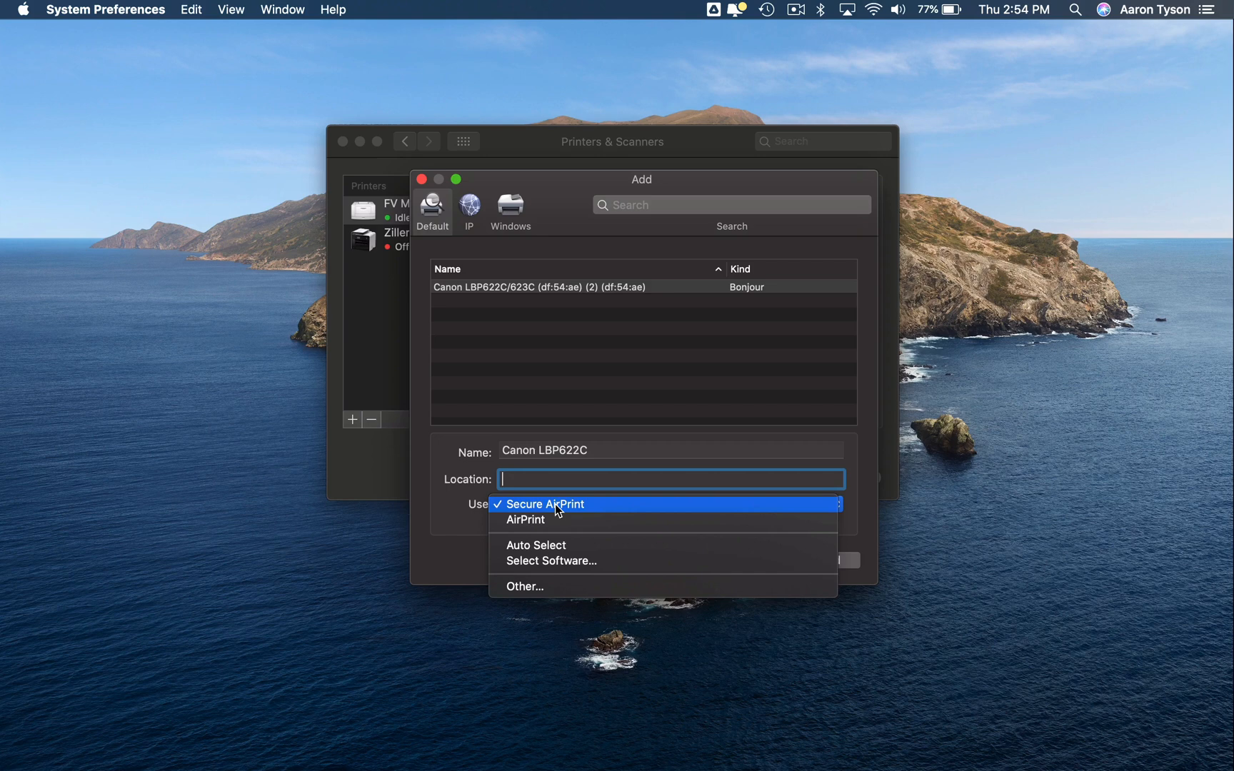
{"action": "mouse_move", "coordinate": [557, 496]}
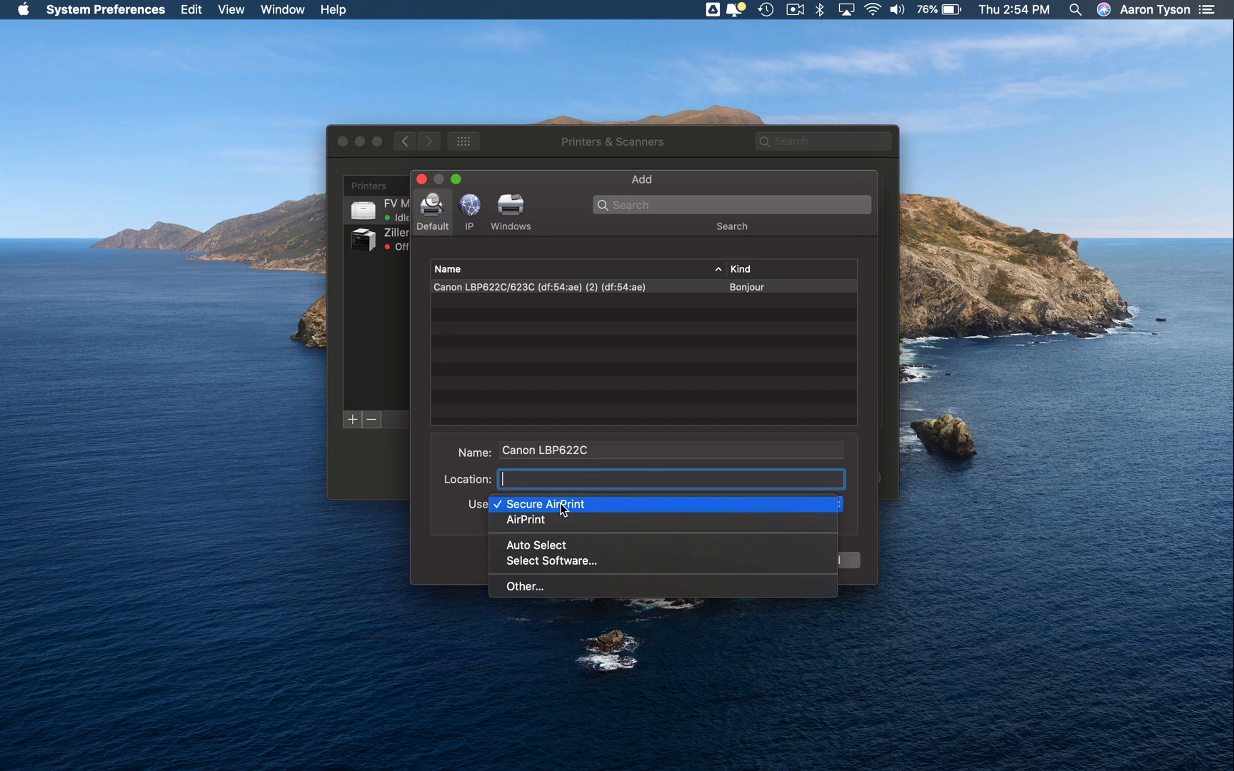
{"action": "mouse_move", "coordinate": [525, 519]}
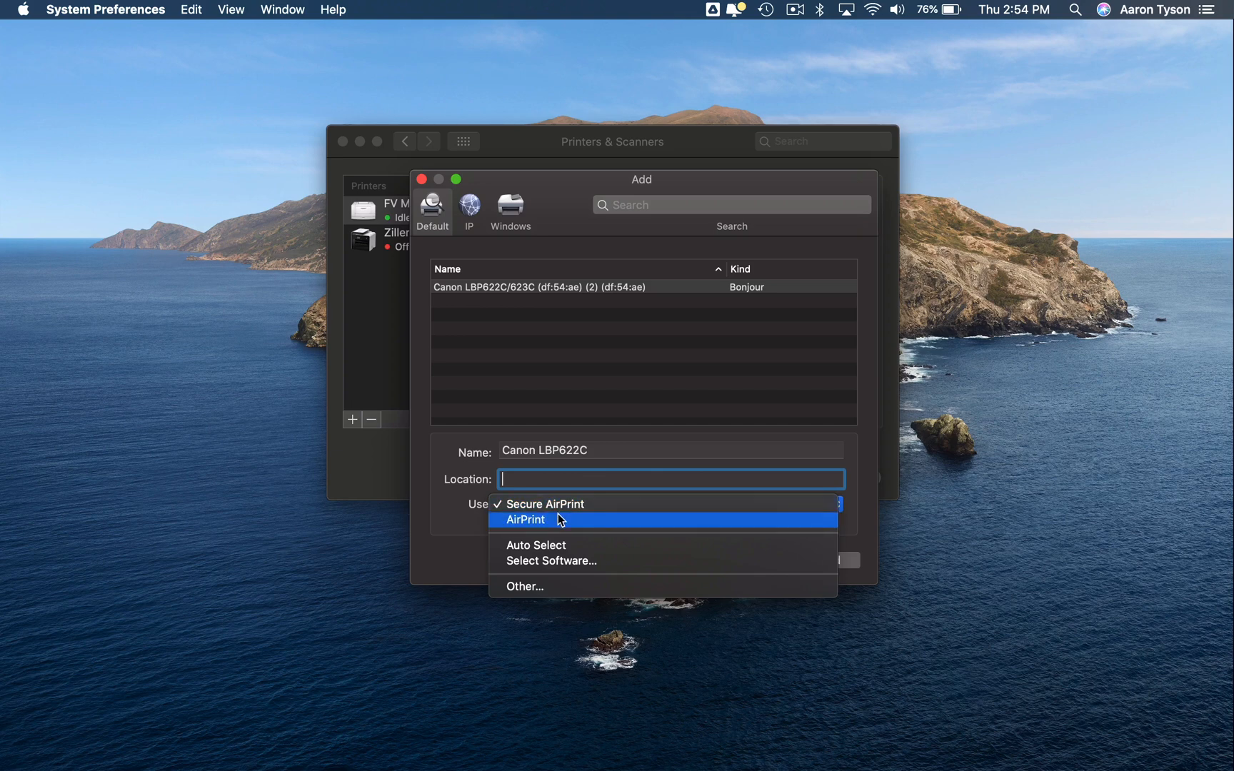
{"action": "mouse_move", "coordinate": [557, 504]}
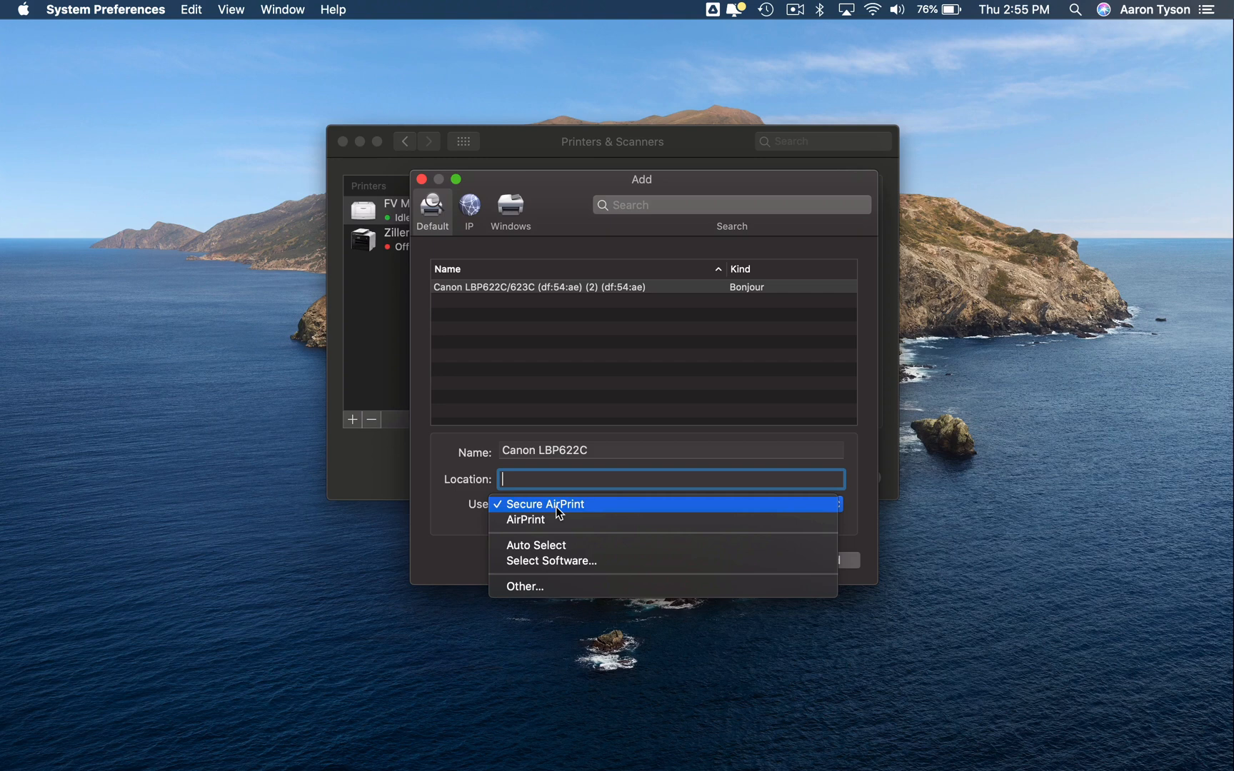
{"action": "left_click", "coordinate": [555, 503]}
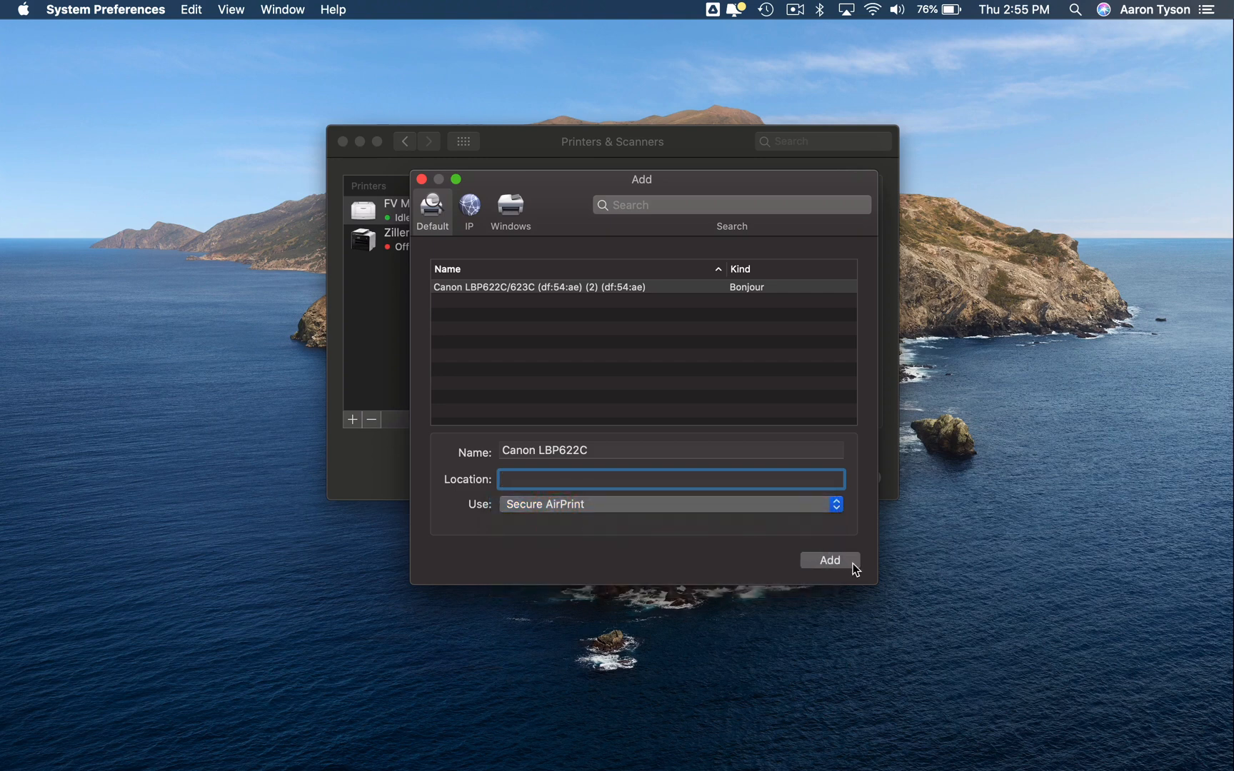
- Add the Canon LBP622C printer and let setup finish
{"action": "left_click", "coordinate": [828, 561]}
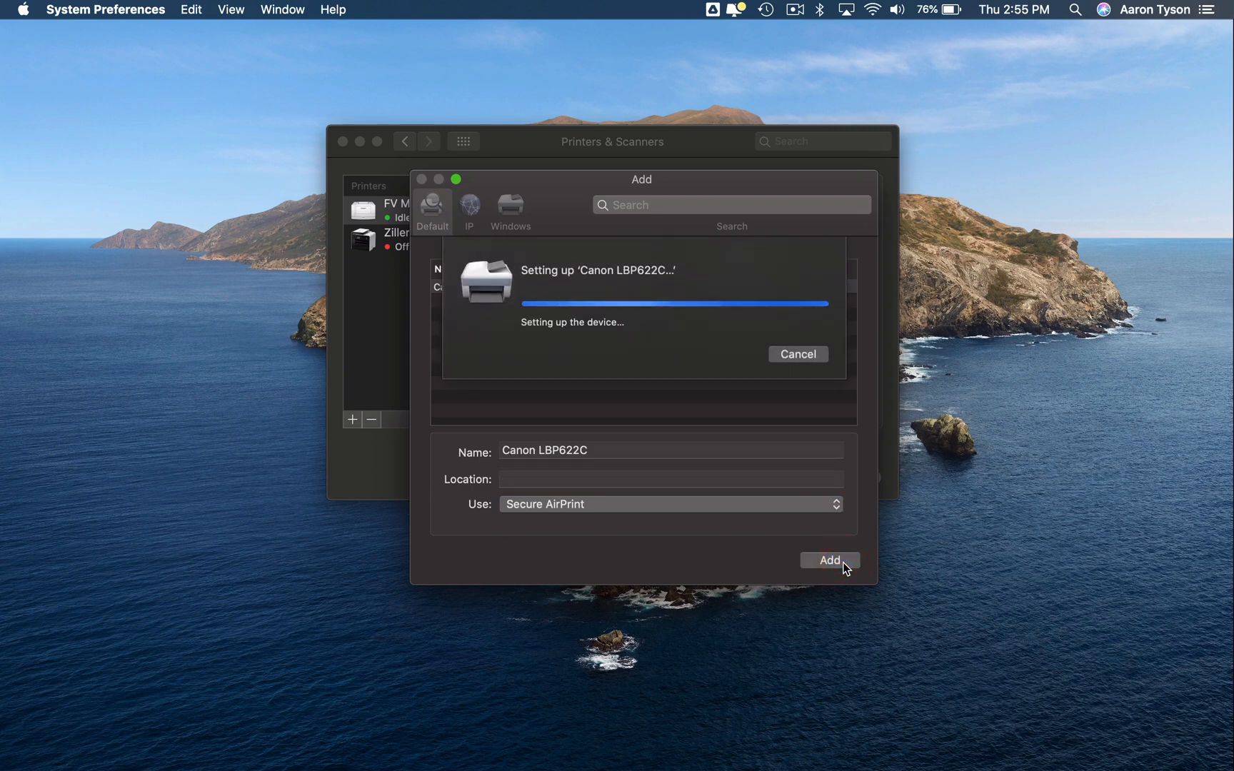
{"action": "left_click", "coordinate": [828, 560]}
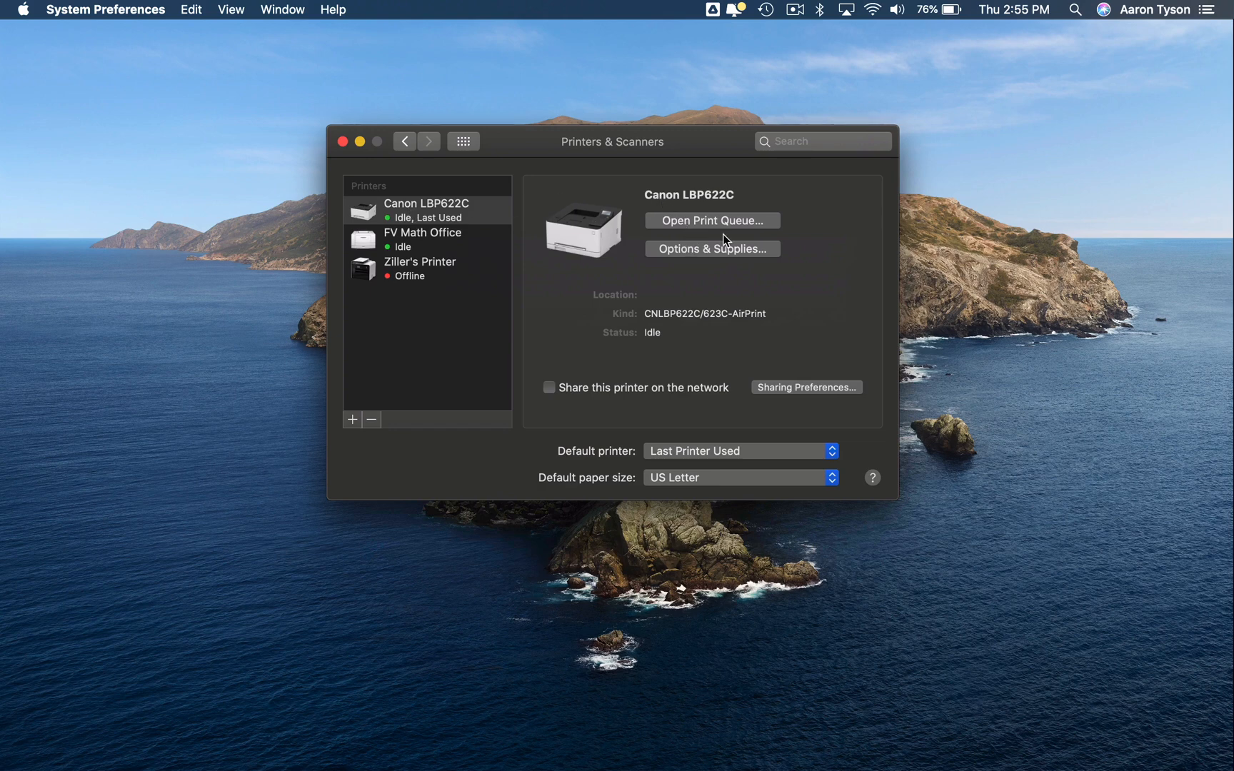
- Check the Canon LBP622C's print queue and toner supply levels, then close both windows
{"action": "left_click", "coordinate": [710, 221]}
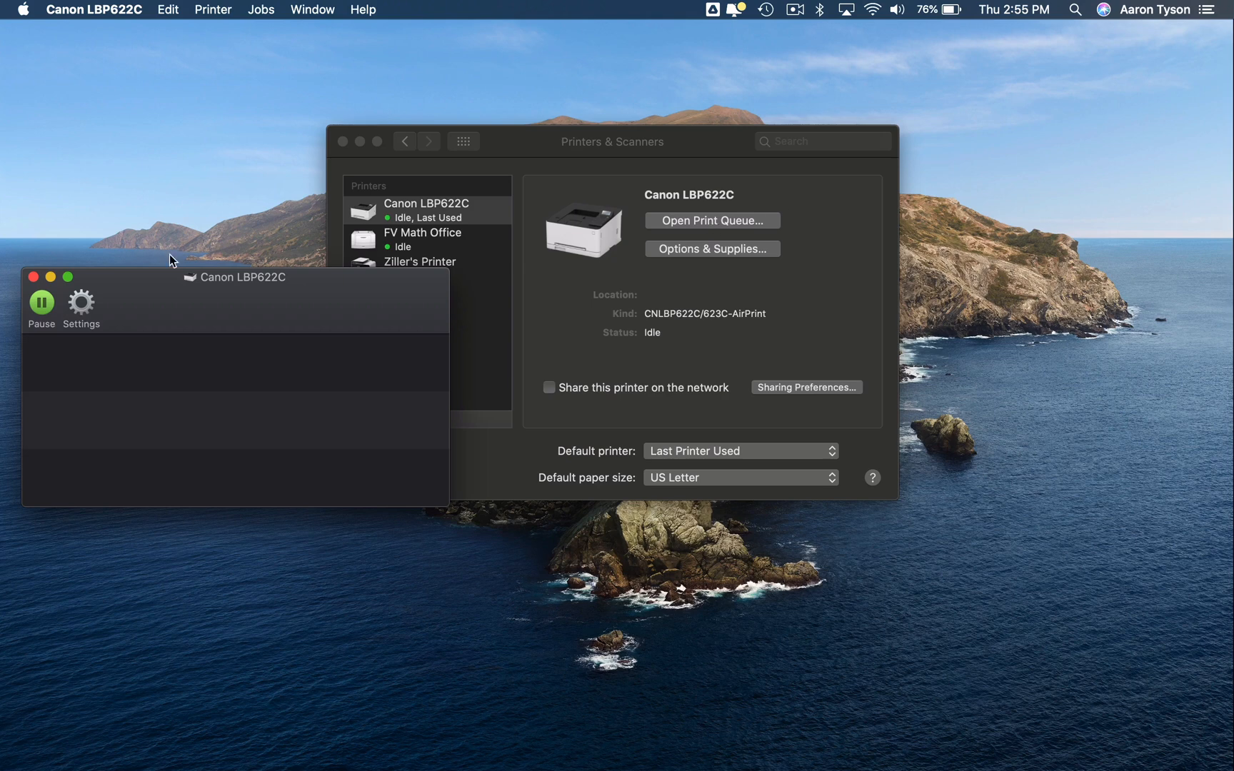
{"action": "mouse_move", "coordinate": [650, 264]}
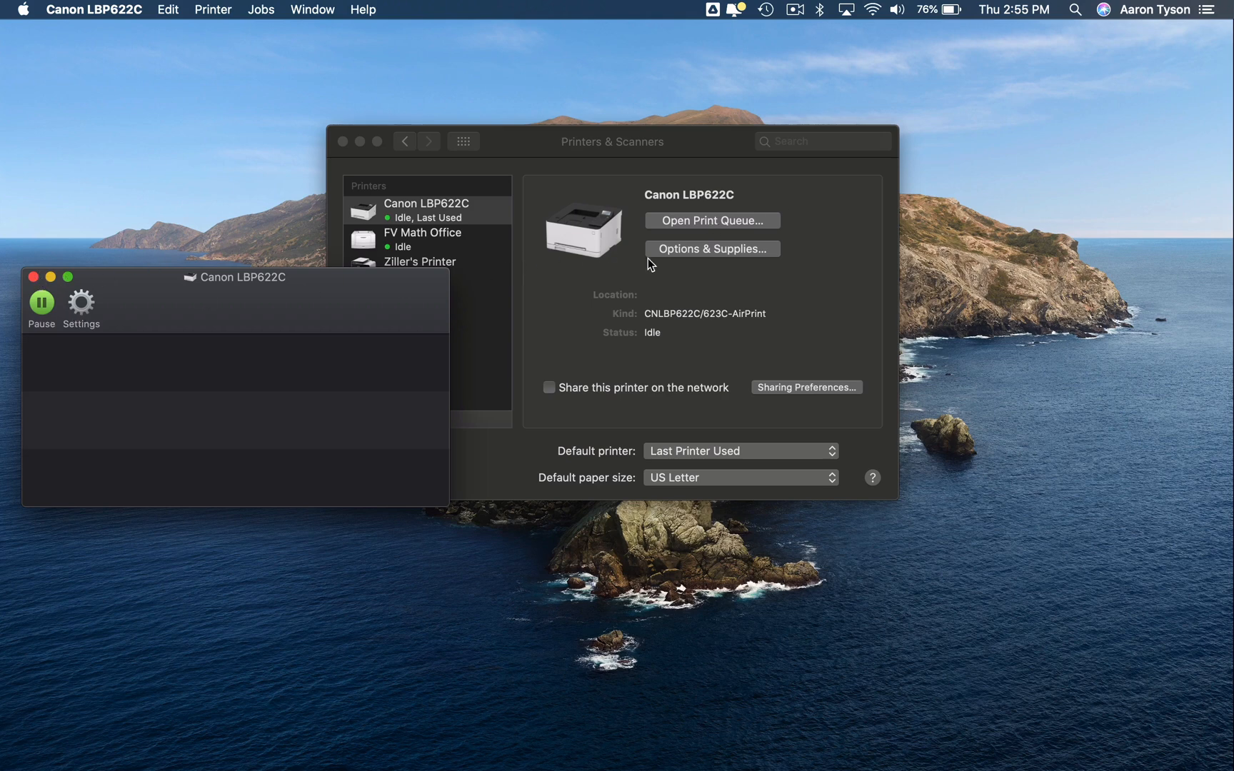
{"action": "left_click", "coordinate": [710, 248]}
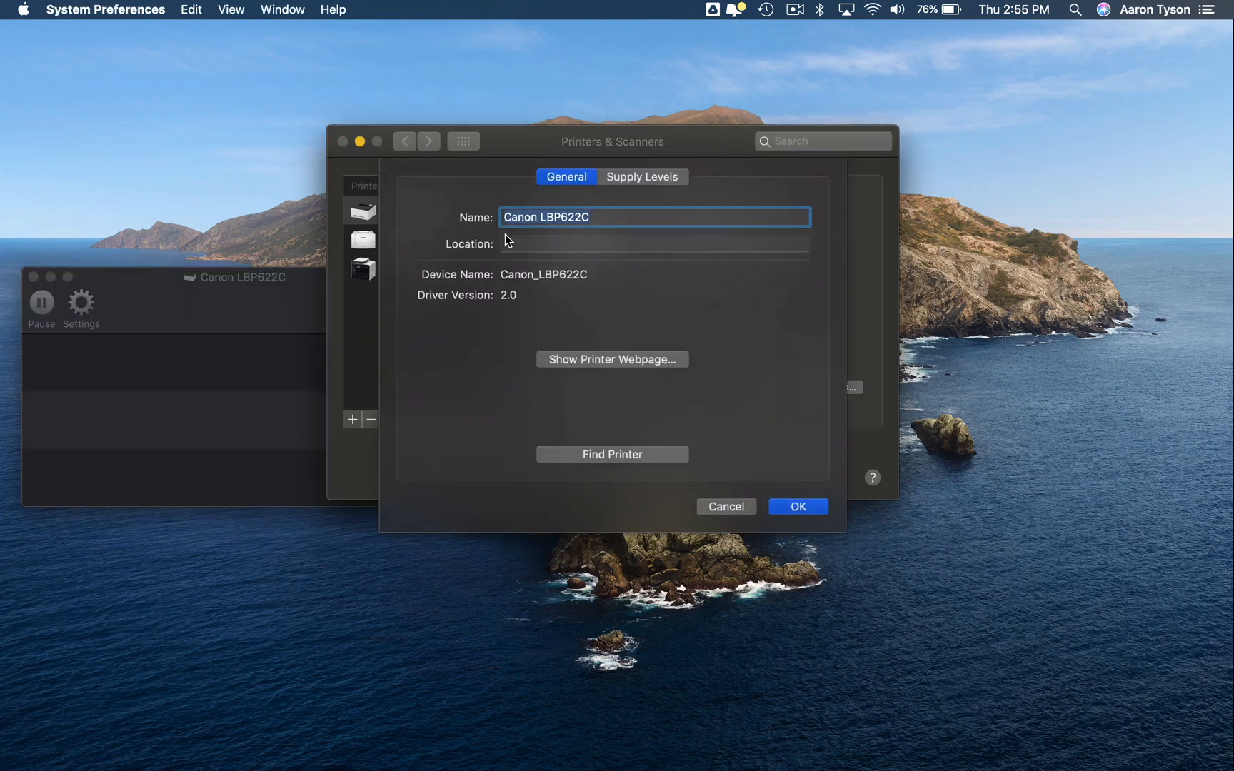
{"action": "mouse_move", "coordinate": [648, 177]}
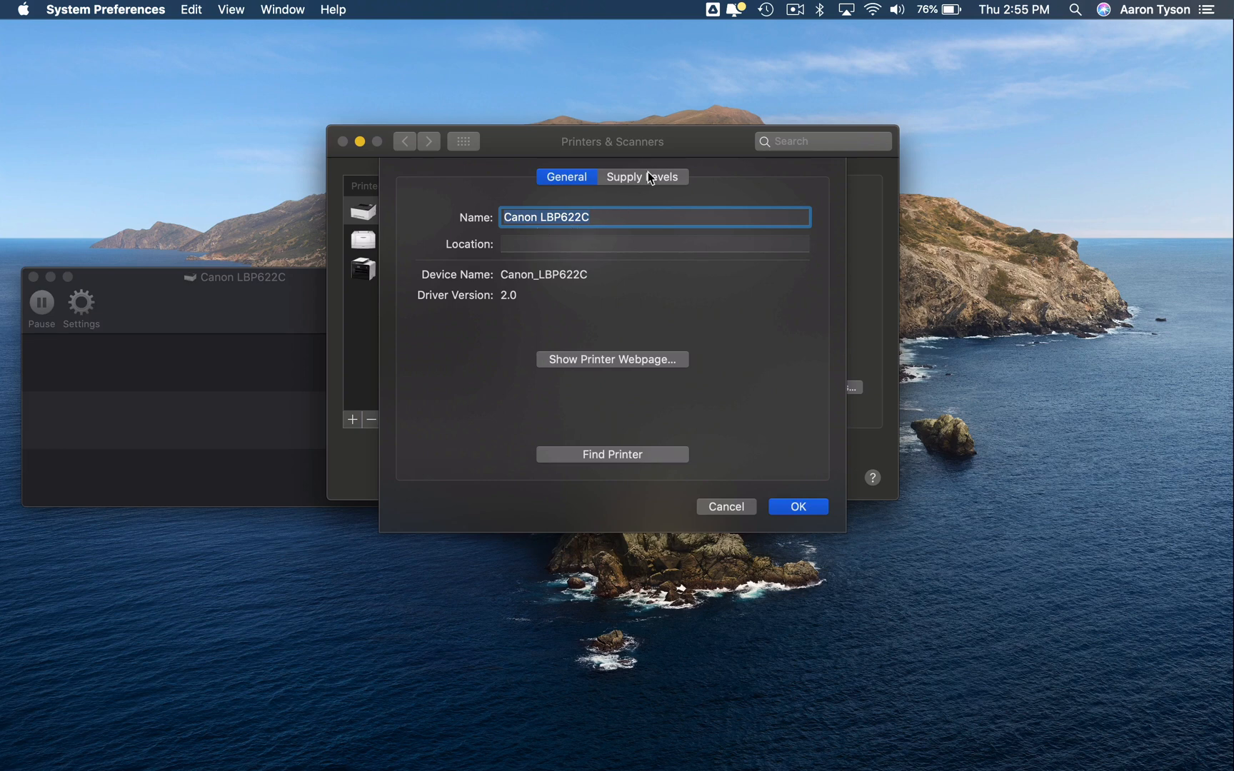
{"action": "left_click", "coordinate": [642, 176]}
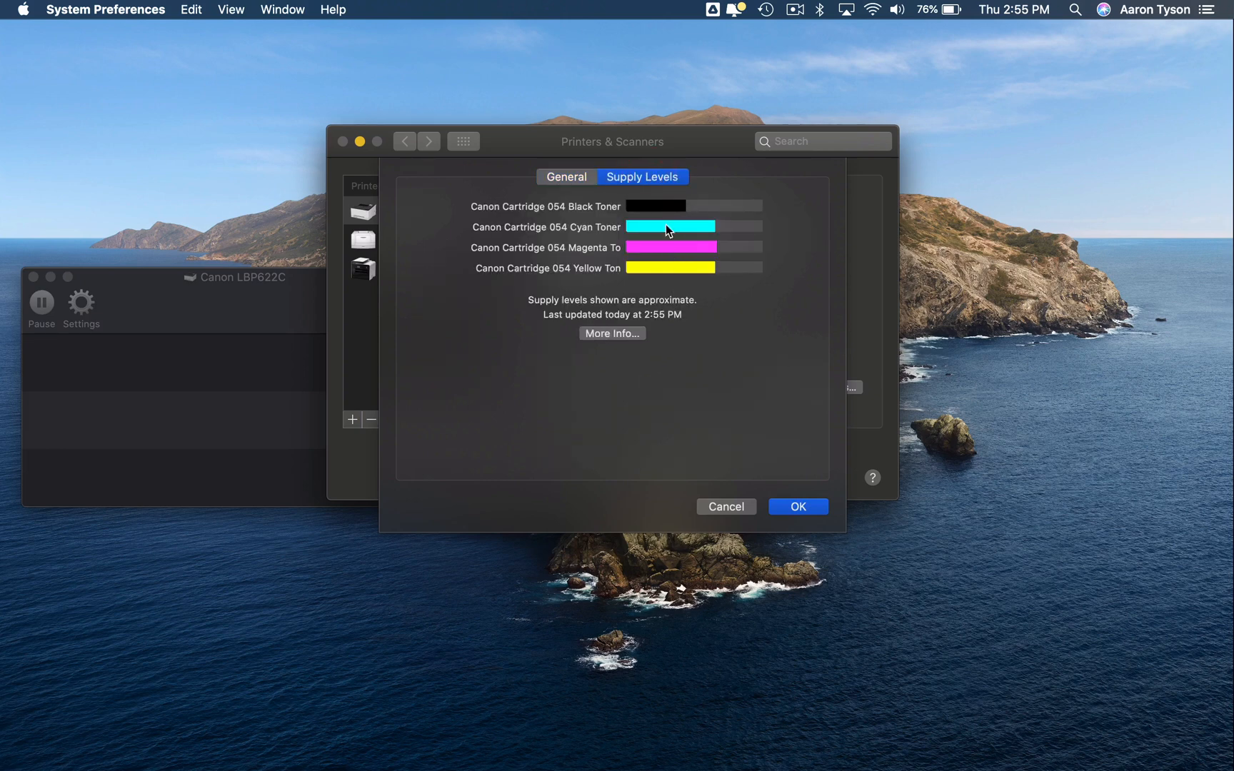
{"action": "mouse_move", "coordinate": [614, 439]}
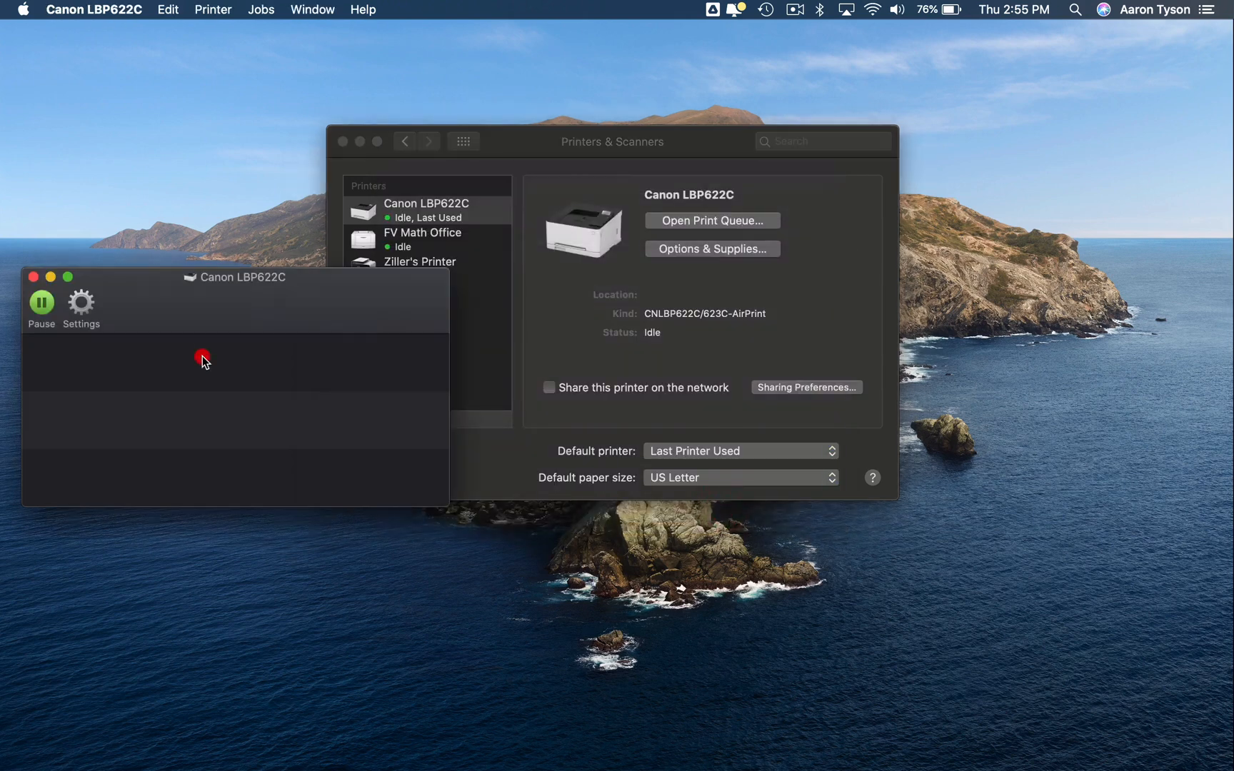
{"action": "left_click", "coordinate": [34, 277]}
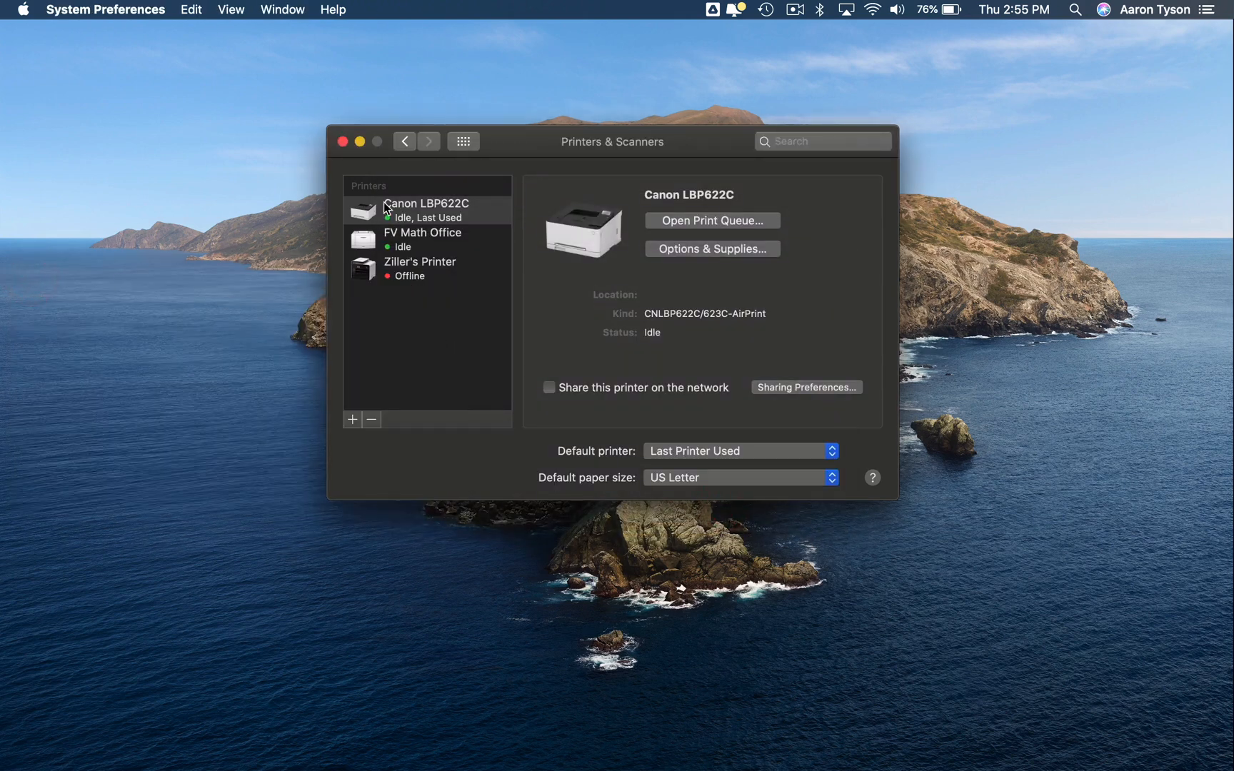
- Remove Canon LBP622C from the printer list and confirm the deletion
{"action": "left_click", "coordinate": [427, 210]}
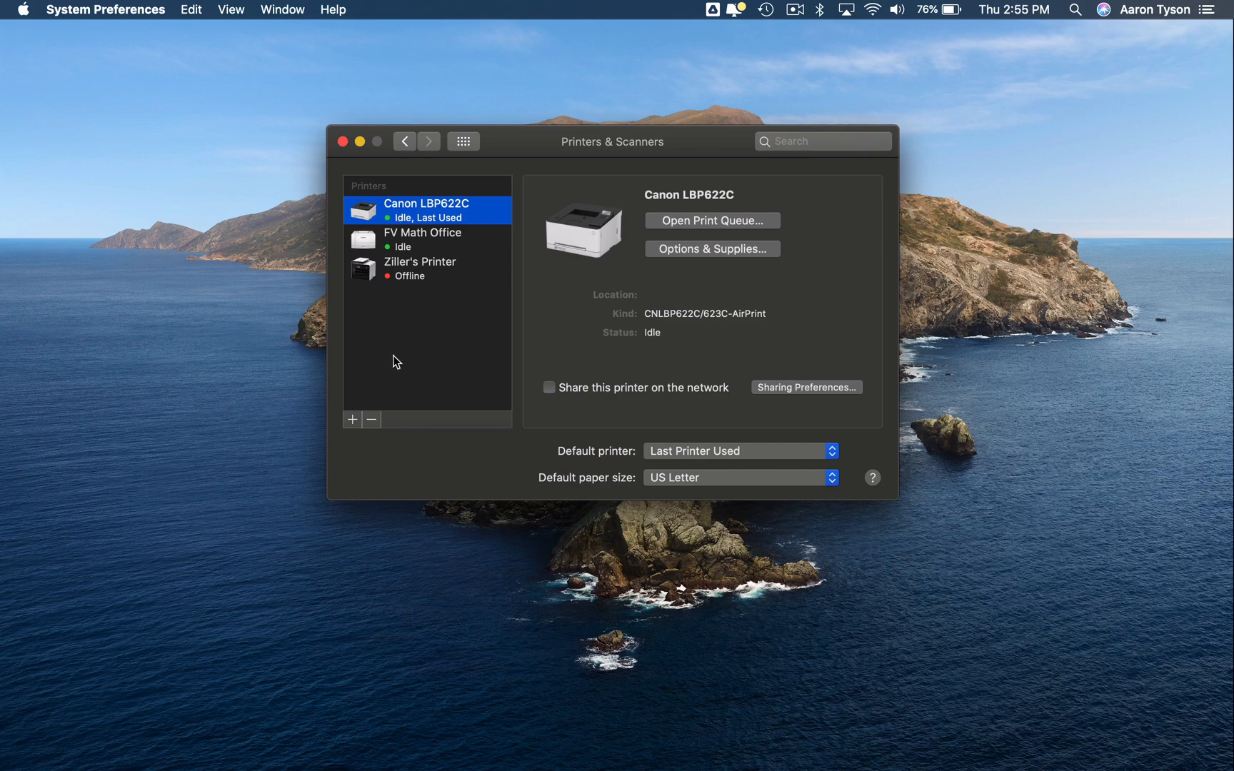
{"action": "left_click", "coordinate": [370, 418]}
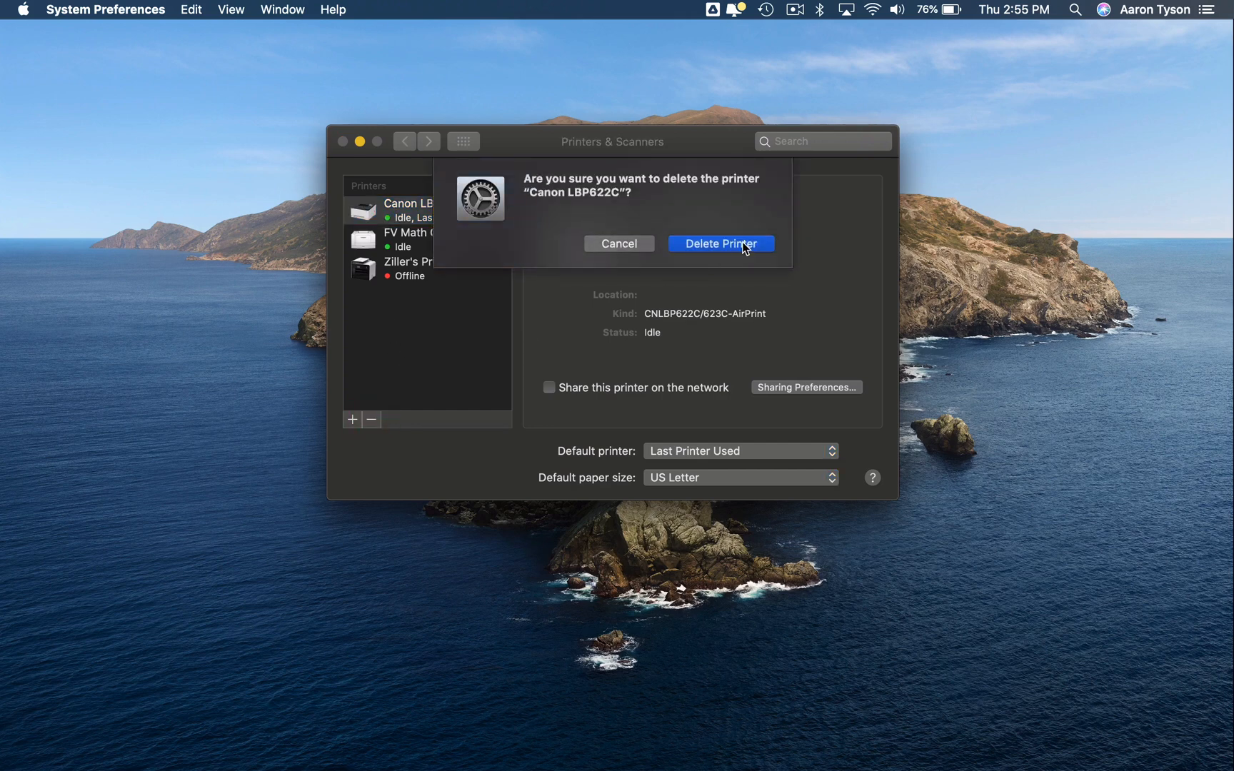
{"action": "left_click", "coordinate": [719, 243]}
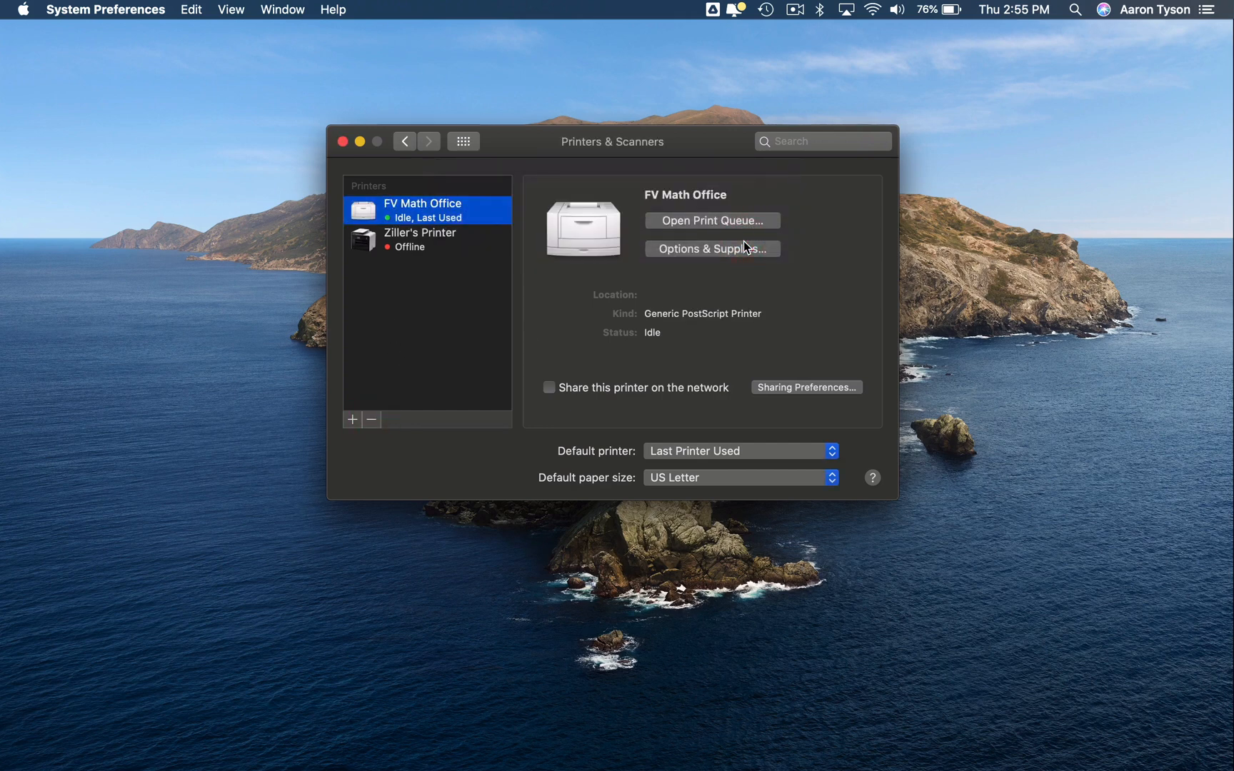
{"action": "mouse_move", "coordinate": [411, 439]}
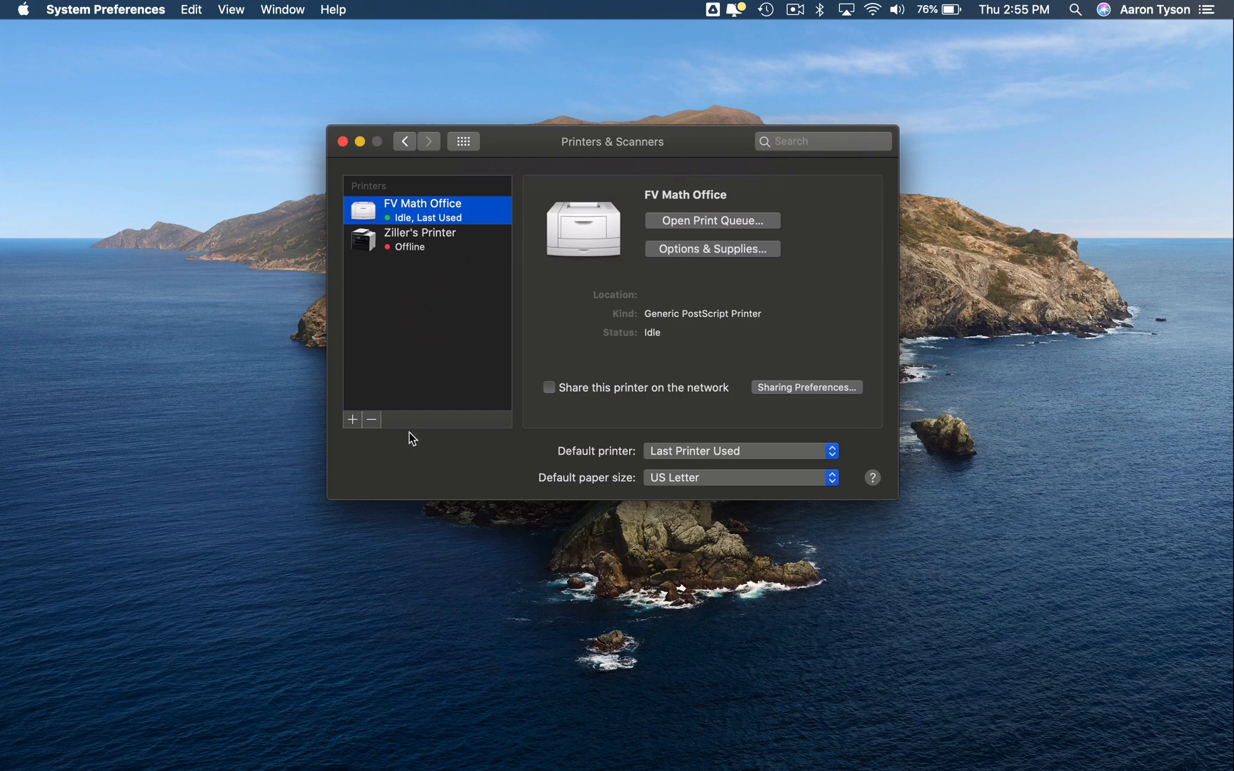
{"action": "mouse_move", "coordinate": [352, 419]}
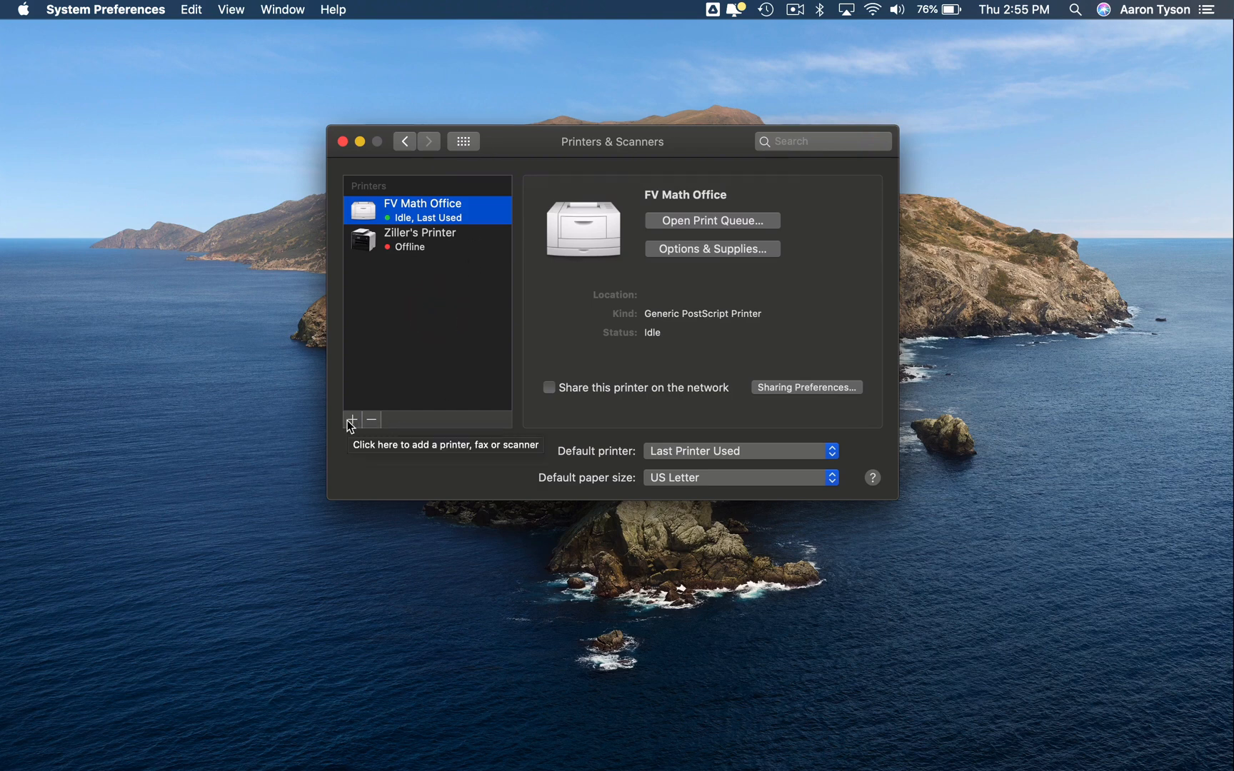
- Start adding a new printer and switch to the IP address section
{"action": "left_click", "coordinate": [351, 419]}
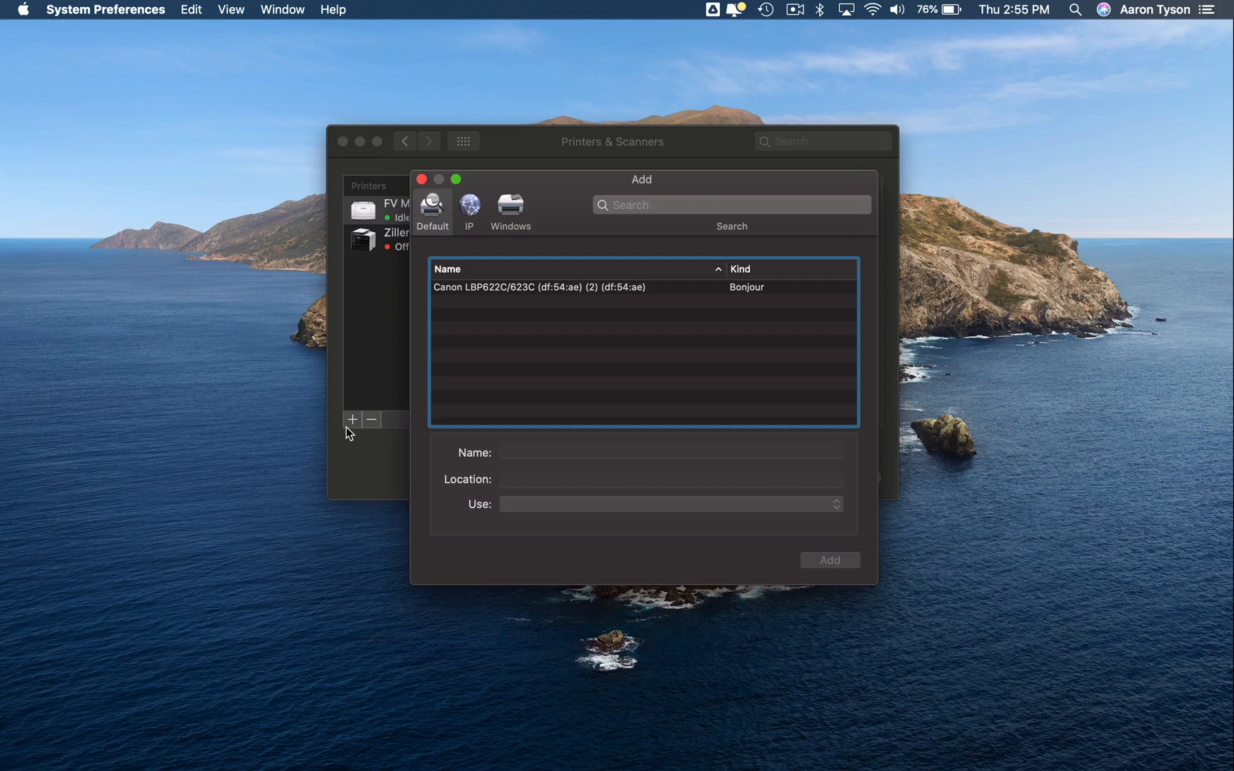
{"action": "mouse_move", "coordinate": [484, 323]}
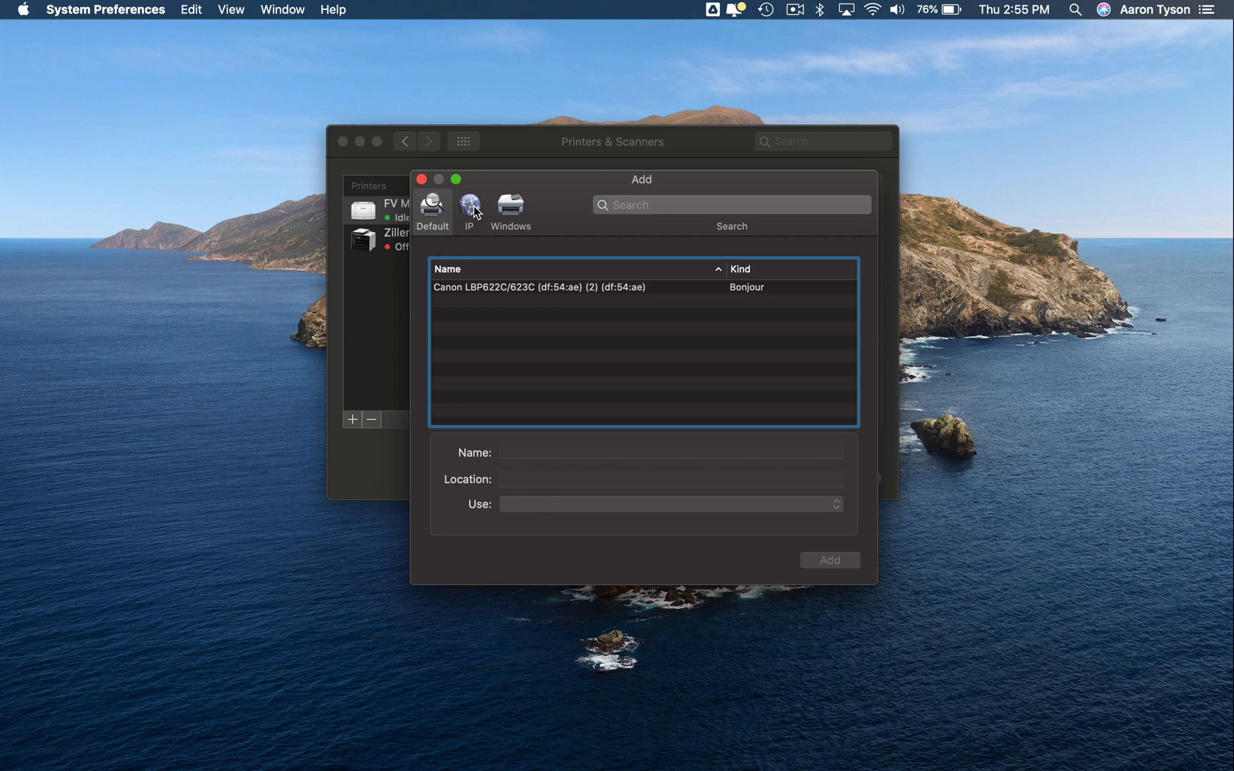
{"action": "left_click", "coordinate": [469, 206]}
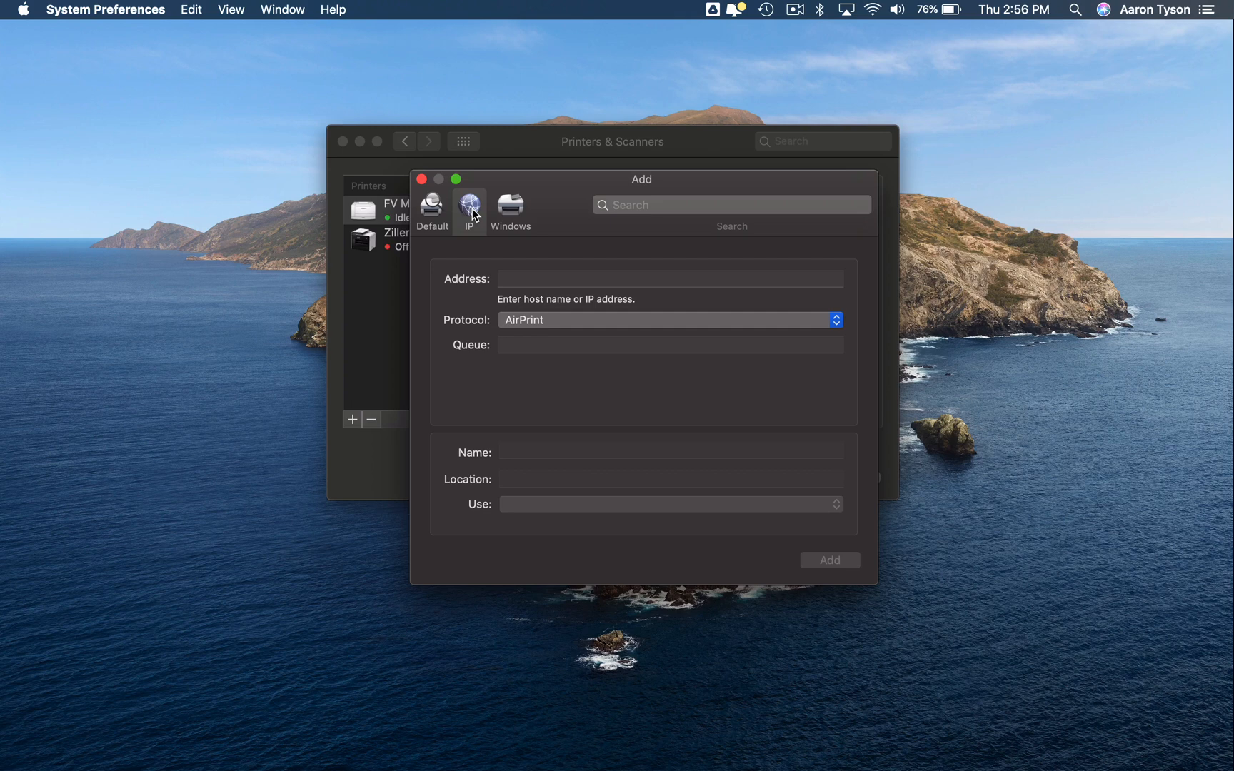
- Enter address 192.168.4.38 and keep AirPrint as the protocol
{"action": "left_click", "coordinate": [669, 278]}
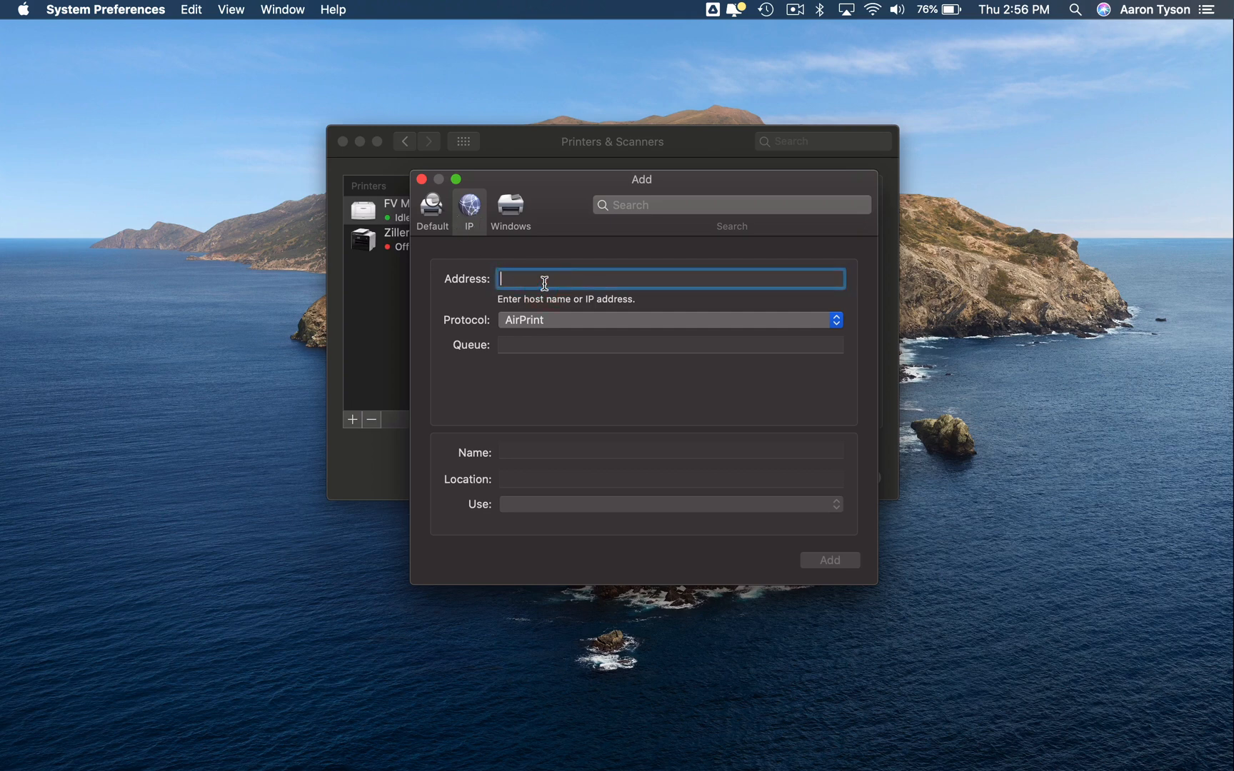
{"action": "type", "text": "192.168.4.38"}
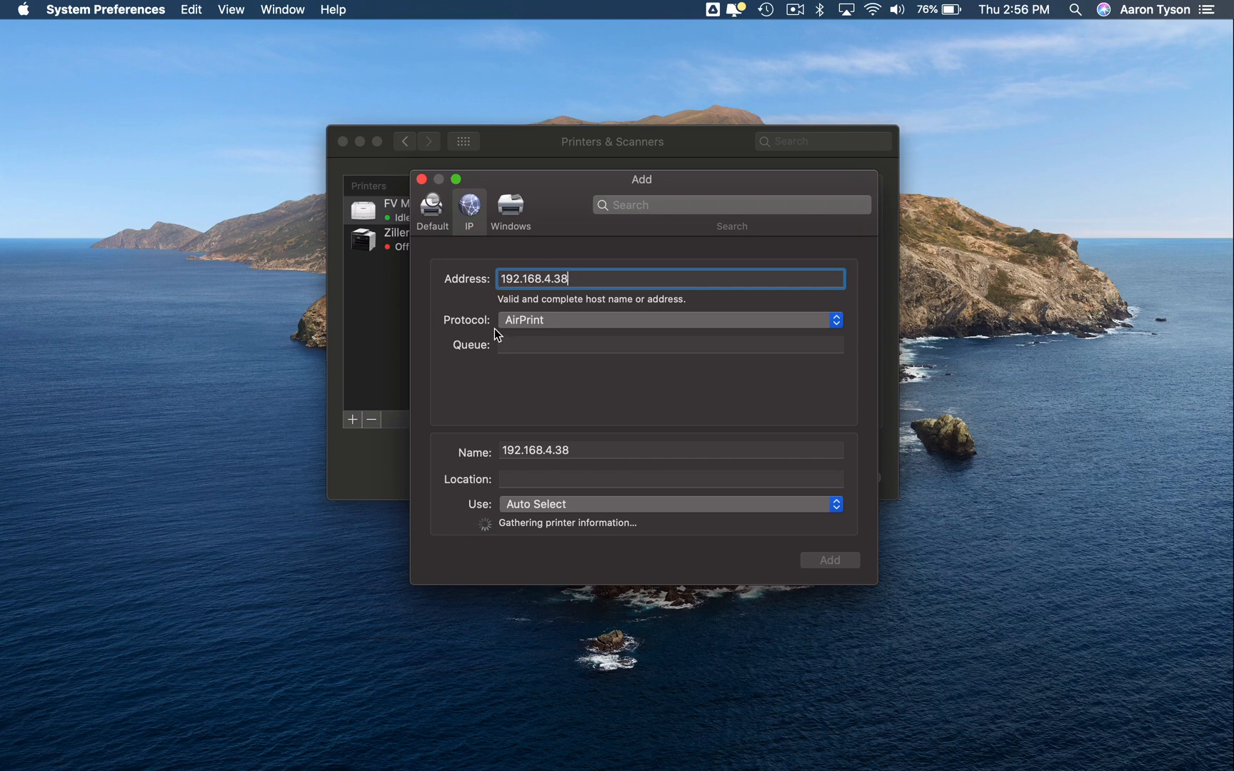
{"action": "left_click", "coordinate": [669, 319]}
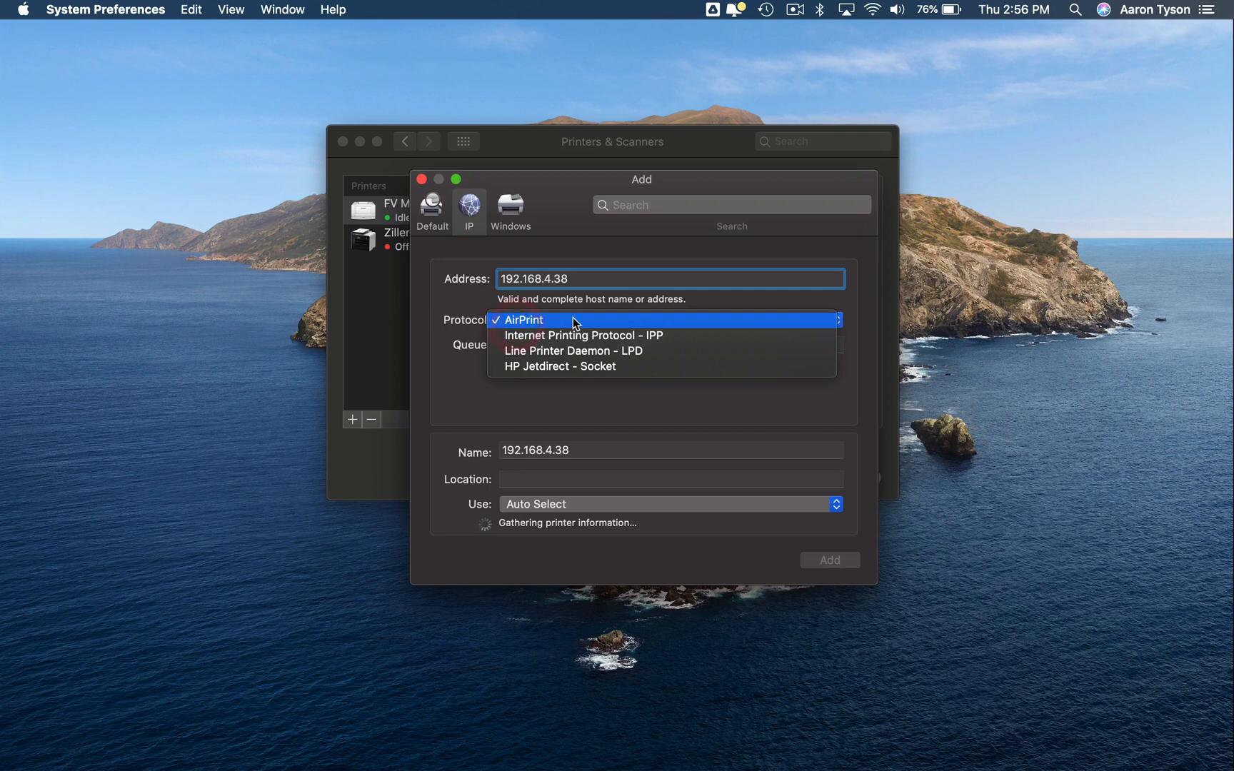
{"action": "mouse_move", "coordinate": [523, 330]}
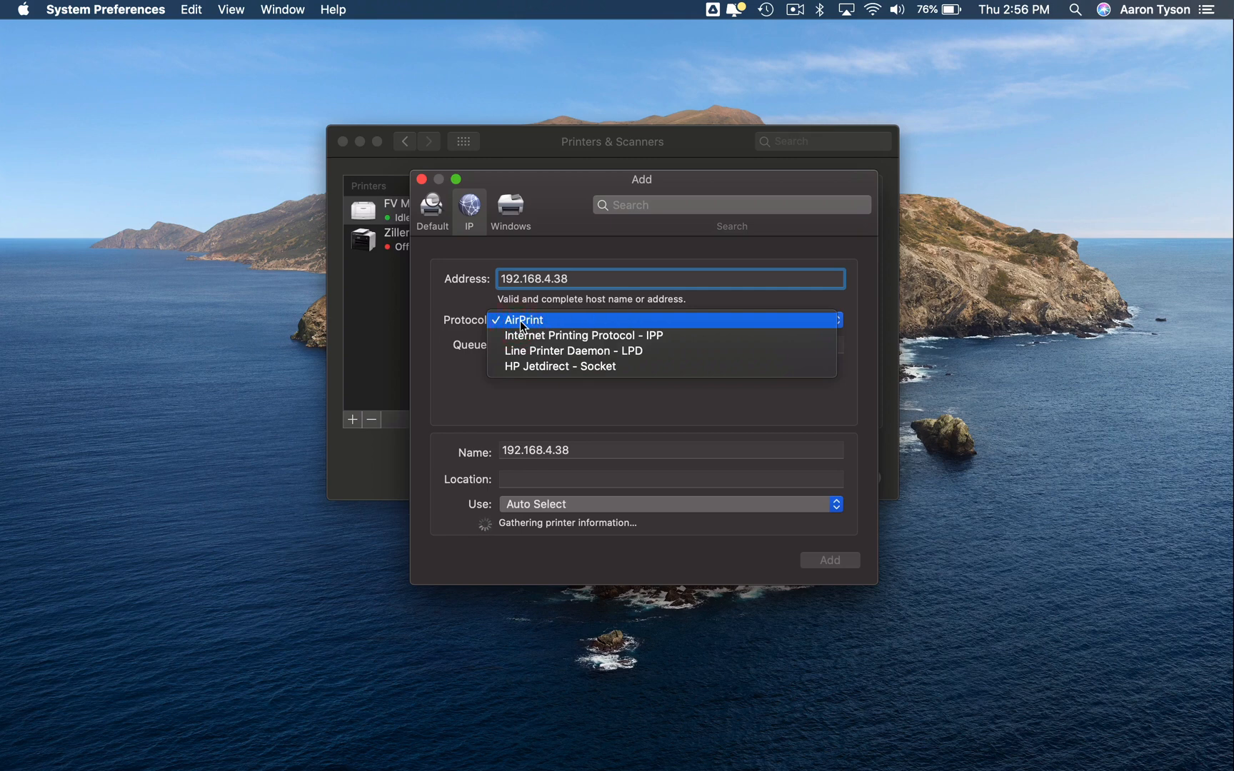
{"action": "mouse_move", "coordinate": [566, 335]}
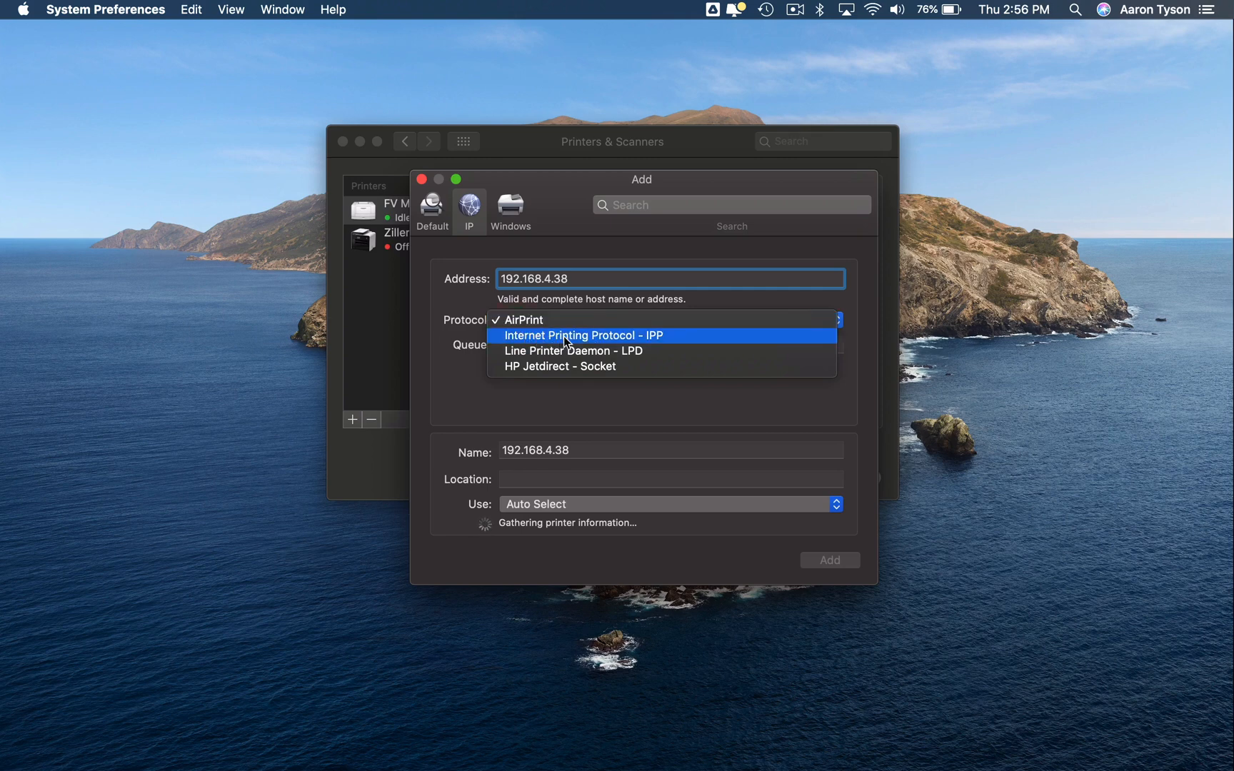
{"action": "left_click", "coordinate": [580, 334]}
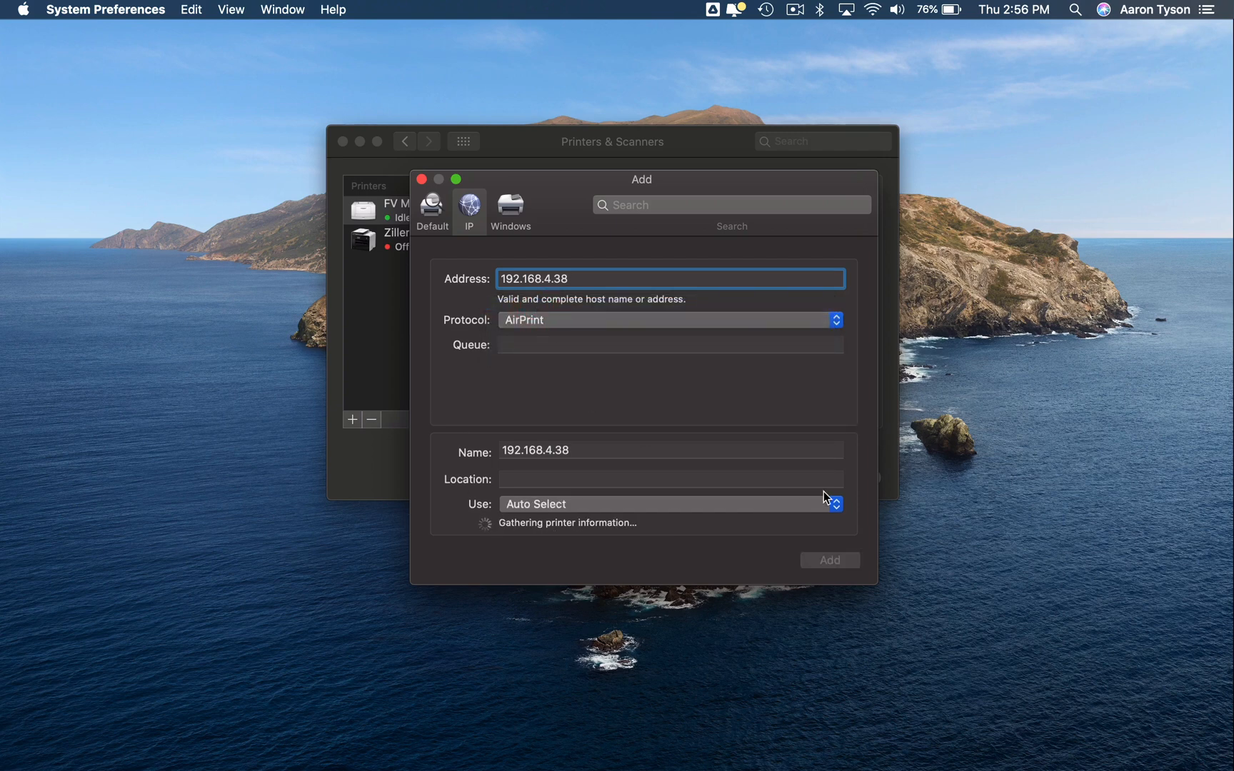
{"action": "mouse_move", "coordinate": [594, 453]}
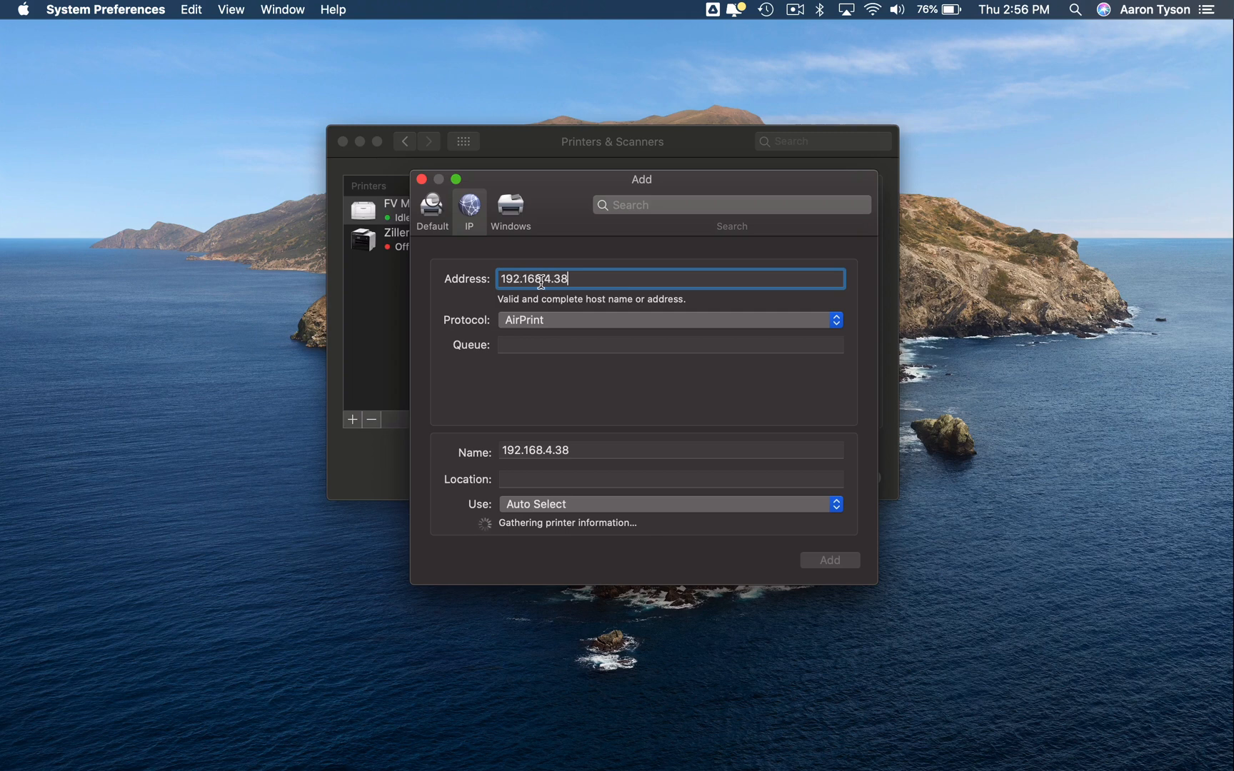
- Select the new printer's Name field while 192.168.4.38's information is gathered
{"action": "left_click", "coordinate": [669, 450]}
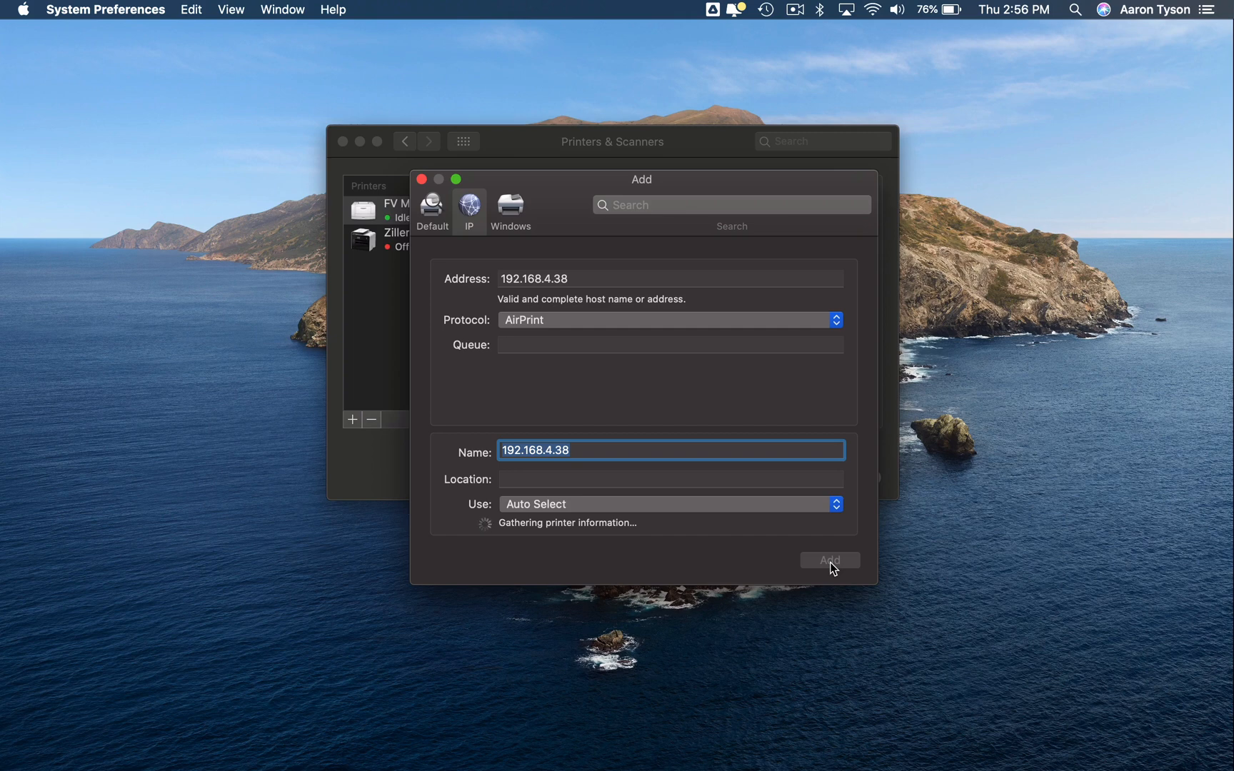
{"action": "mouse_move", "coordinate": [717, 396]}
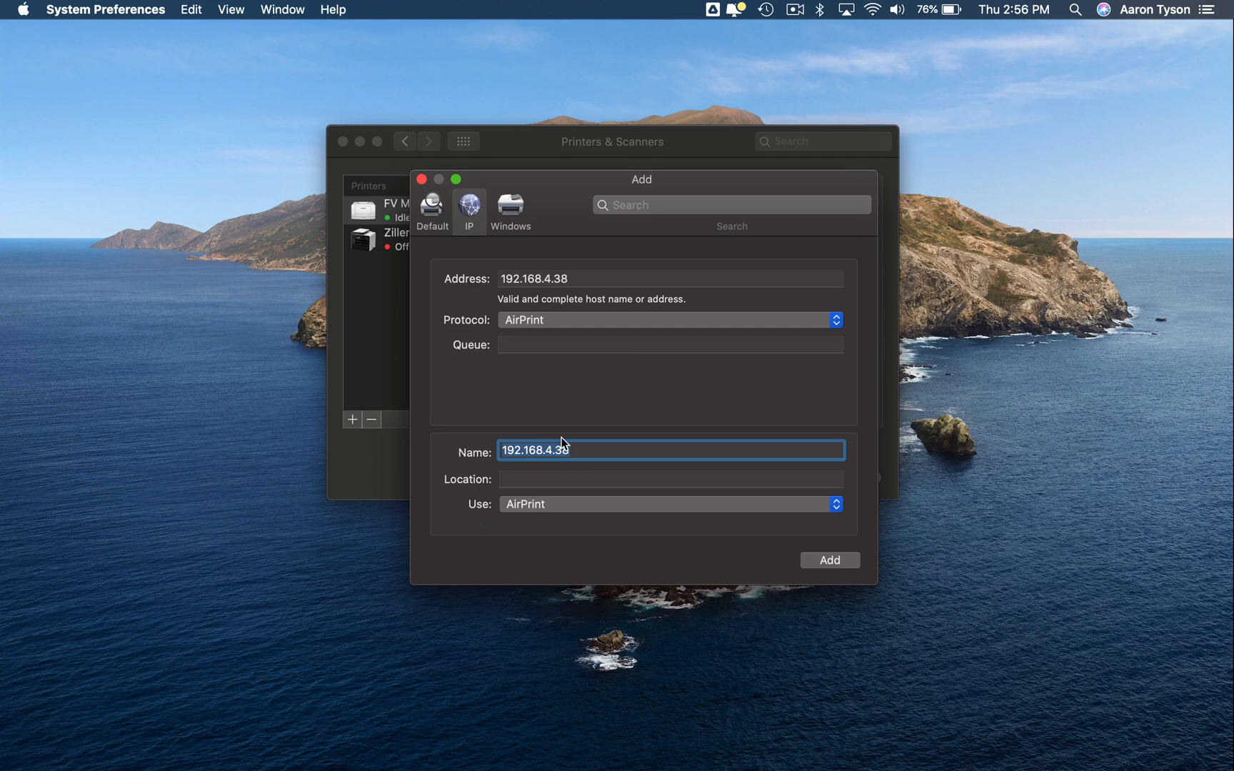
{"action": "mouse_move", "coordinate": [588, 400]}
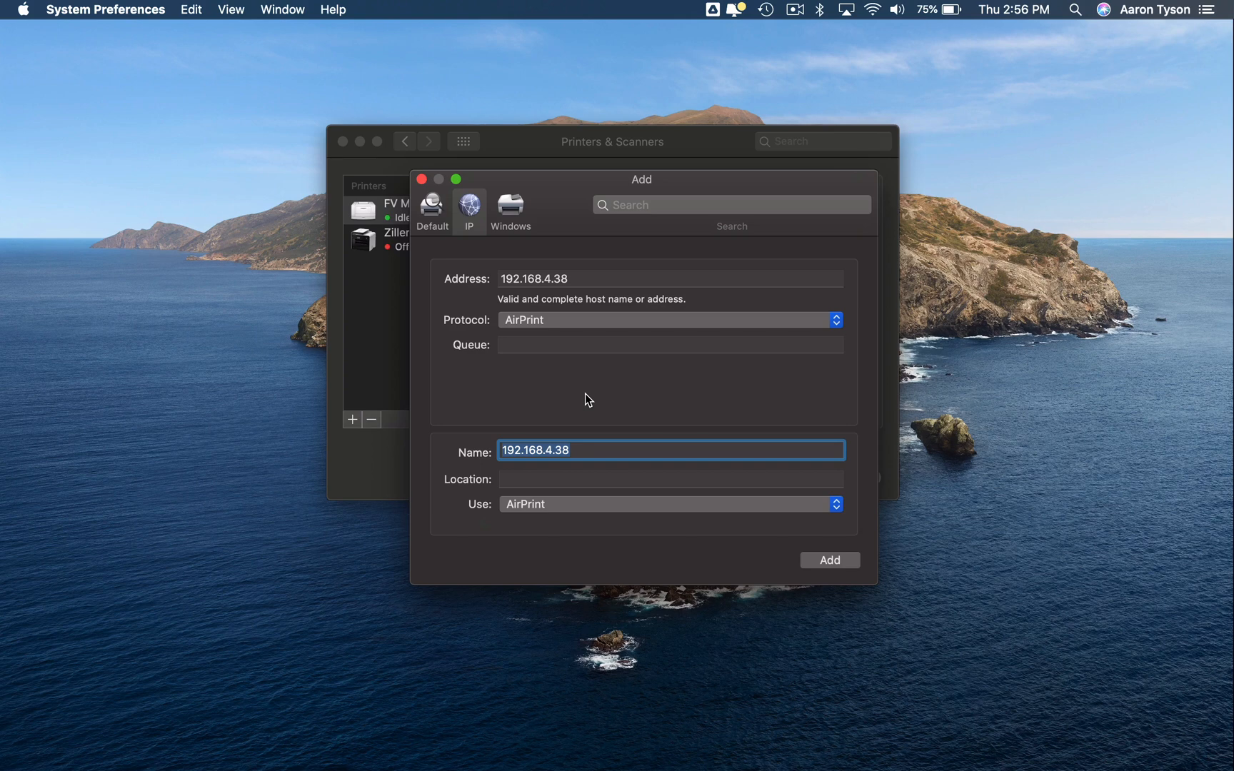
{"action": "mouse_move", "coordinate": [317, 470]}
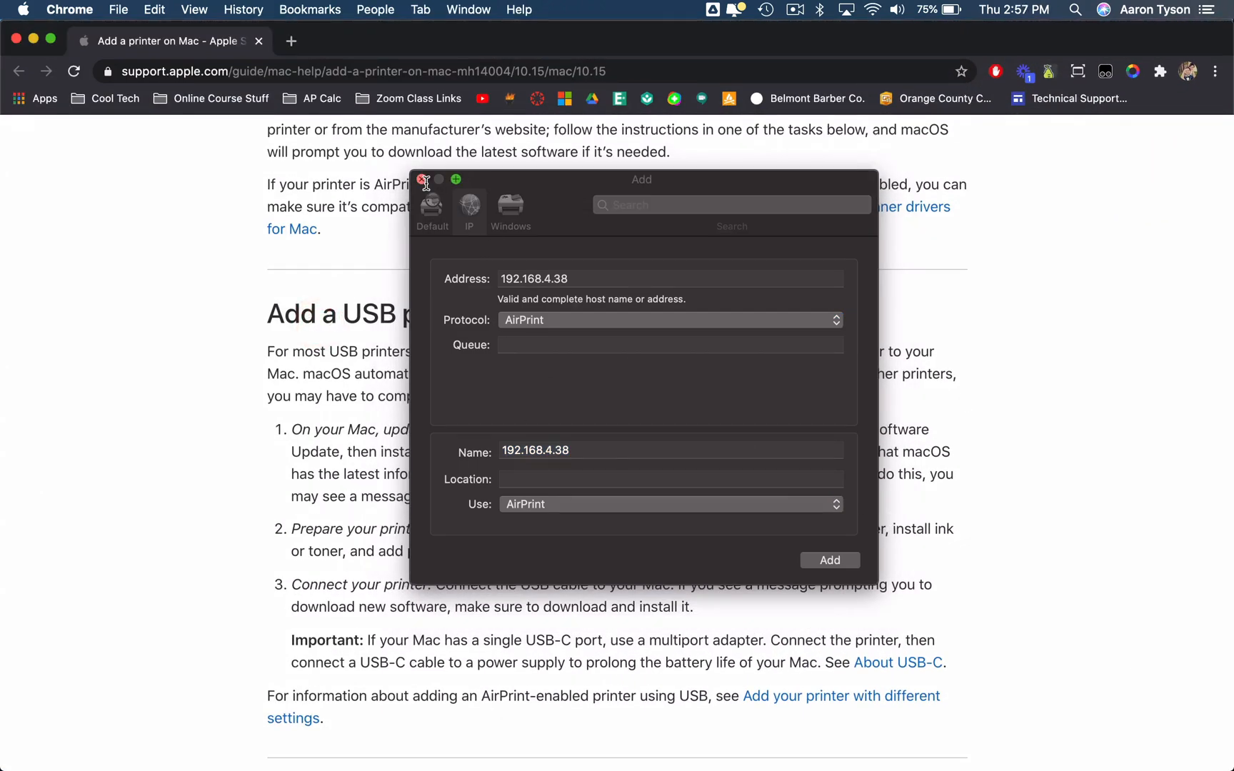
- Close the unadded printer window and highlight the USB printer sentence on Apple's guide
{"action": "left_click", "coordinate": [424, 180]}
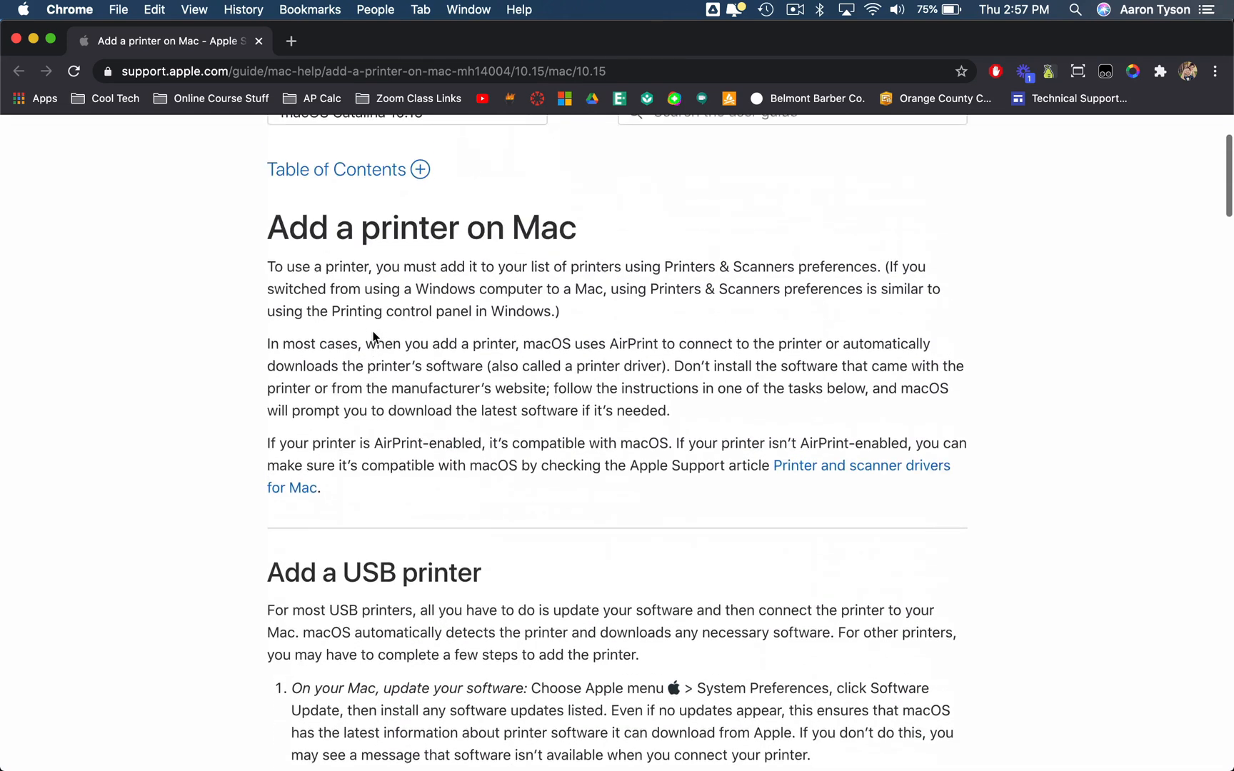
{"action": "scroll", "scroll_direction": "down", "scroll_amount": 3}
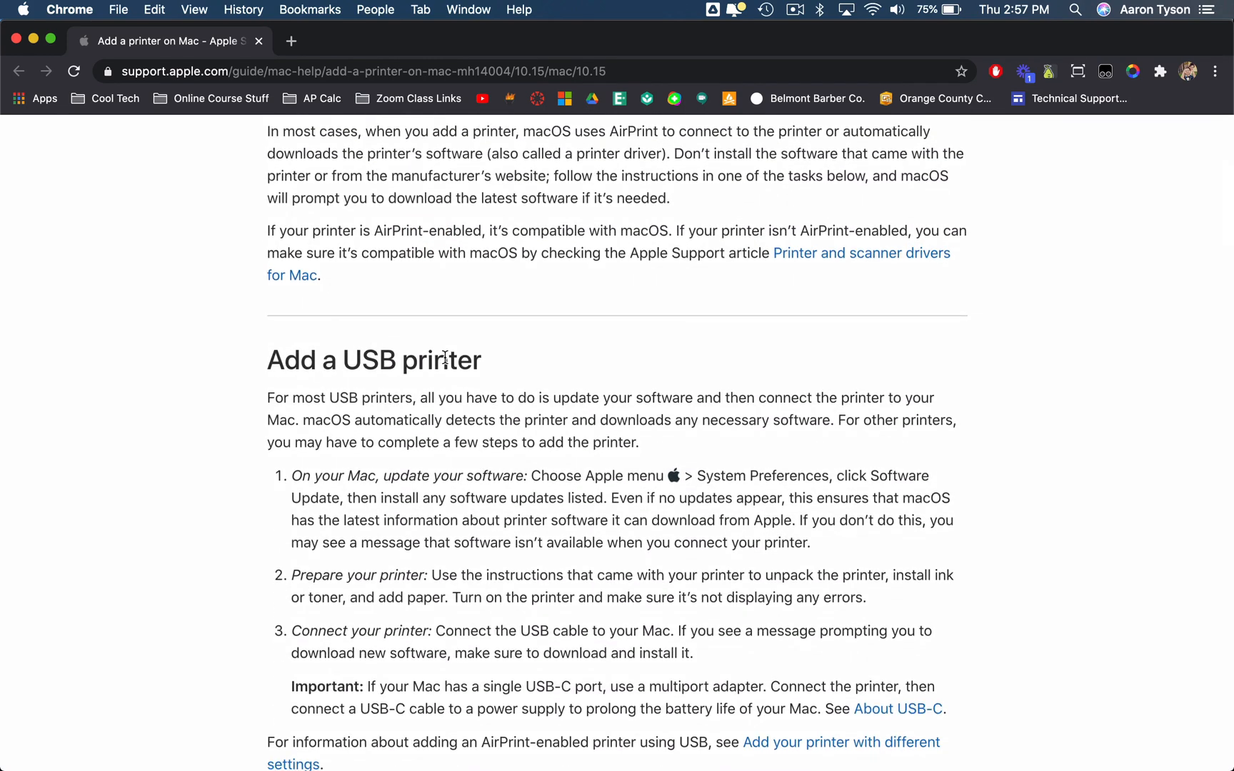
{"action": "left_click_drag", "start_coordinate": [268, 398], "coordinate": [304, 419]}
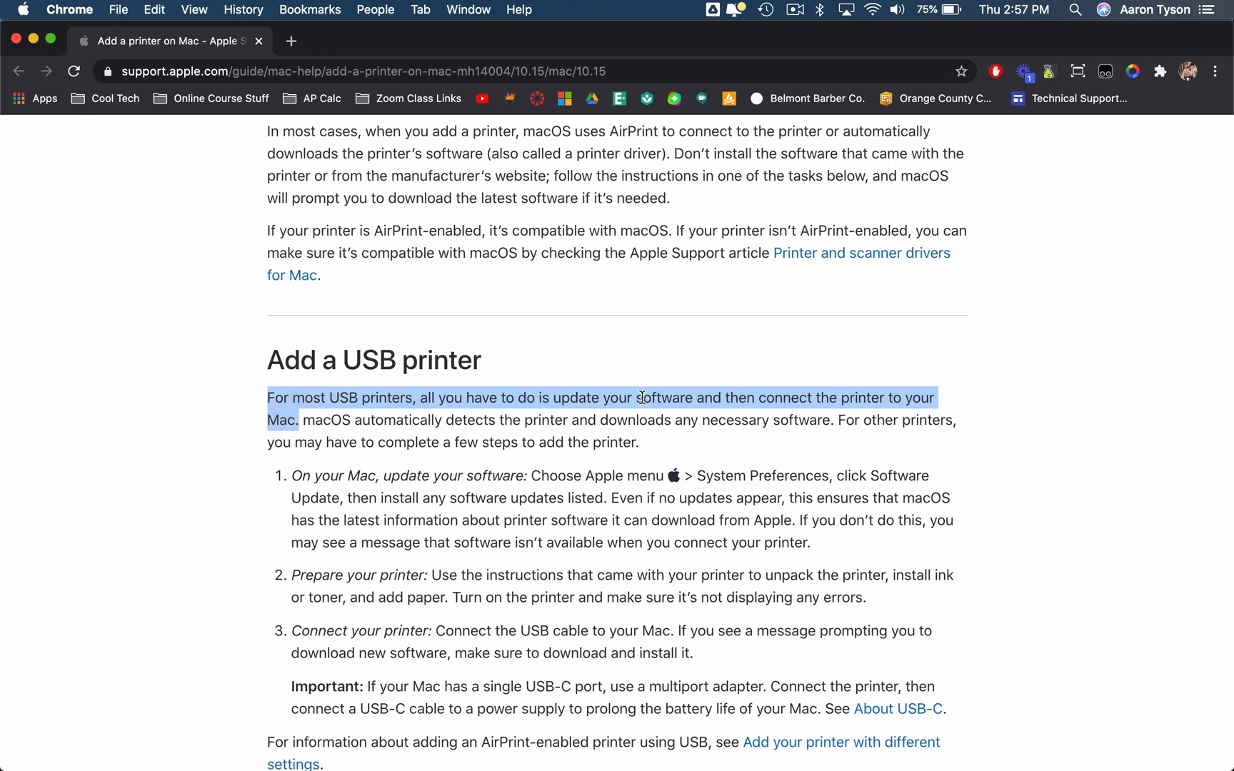
{"action": "mouse_move", "coordinate": [858, 372]}
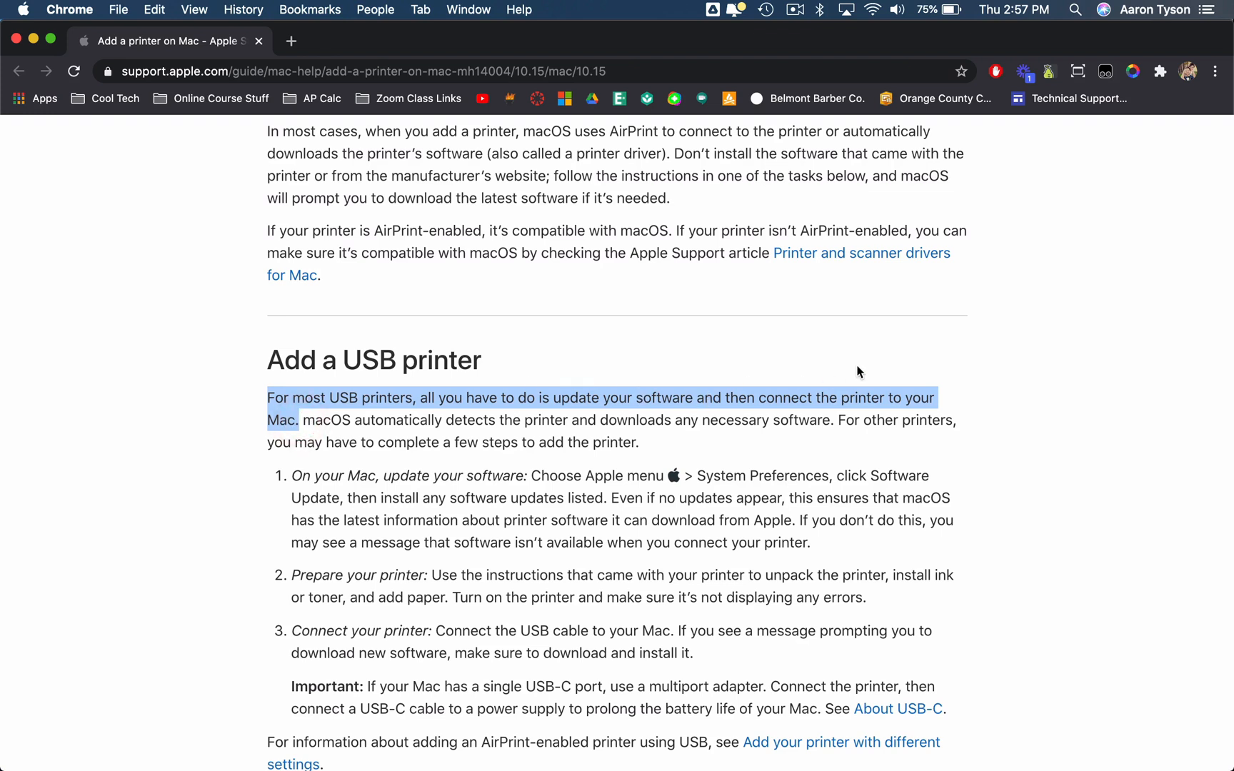
{"action": "mouse_move", "coordinate": [330, 433]}
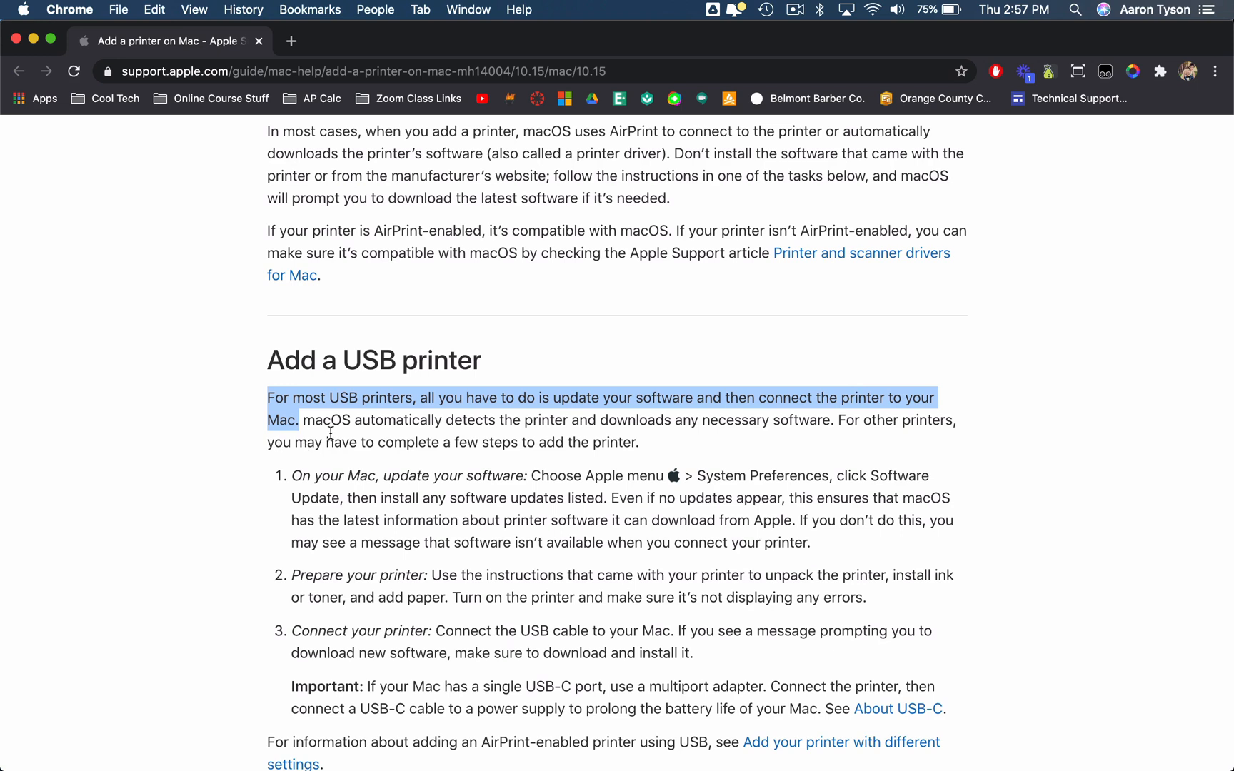
{"action": "mouse_move", "coordinate": [616, 417]}
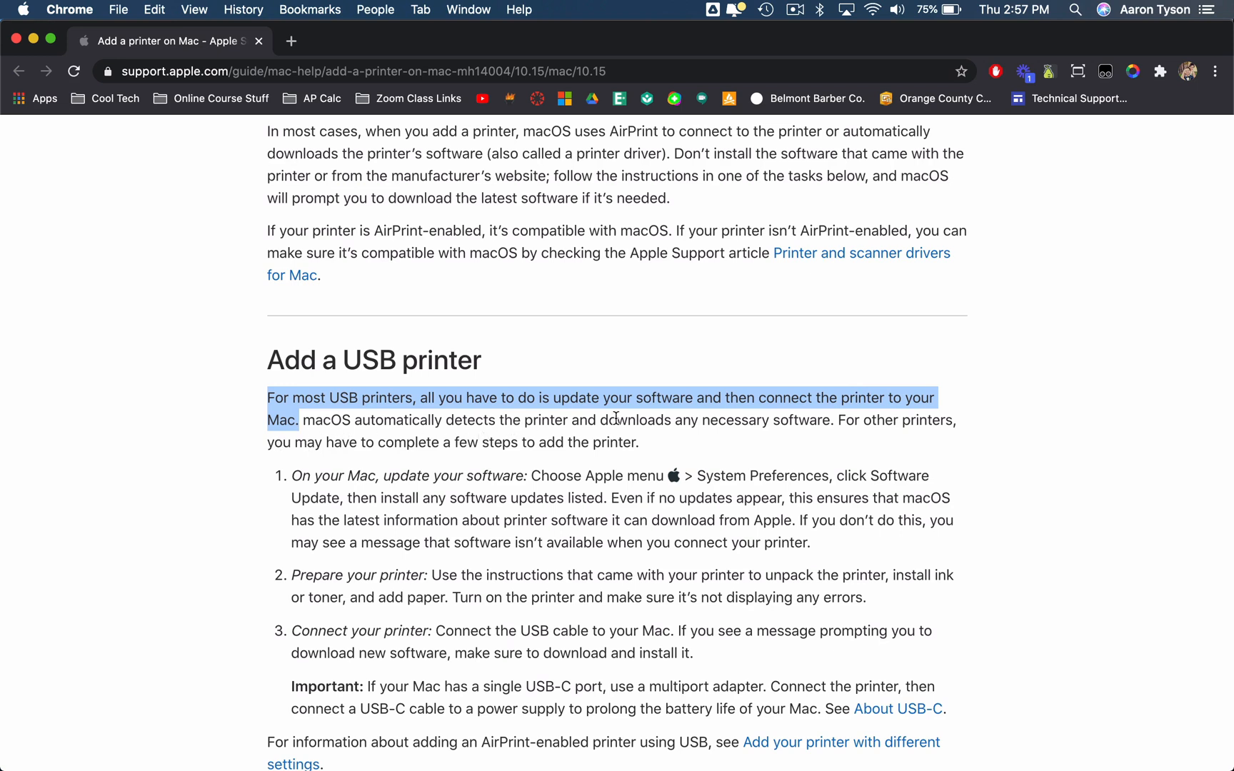
{"action": "mouse_move", "coordinate": [687, 443]}
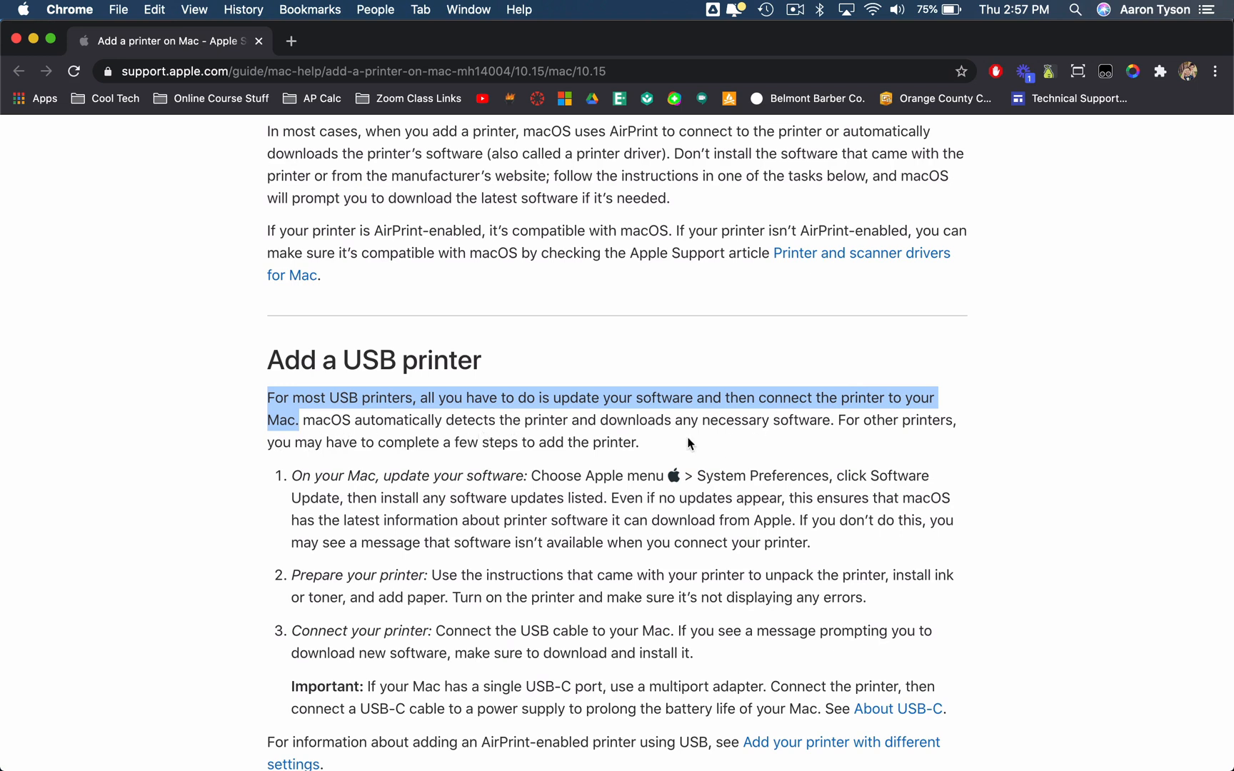